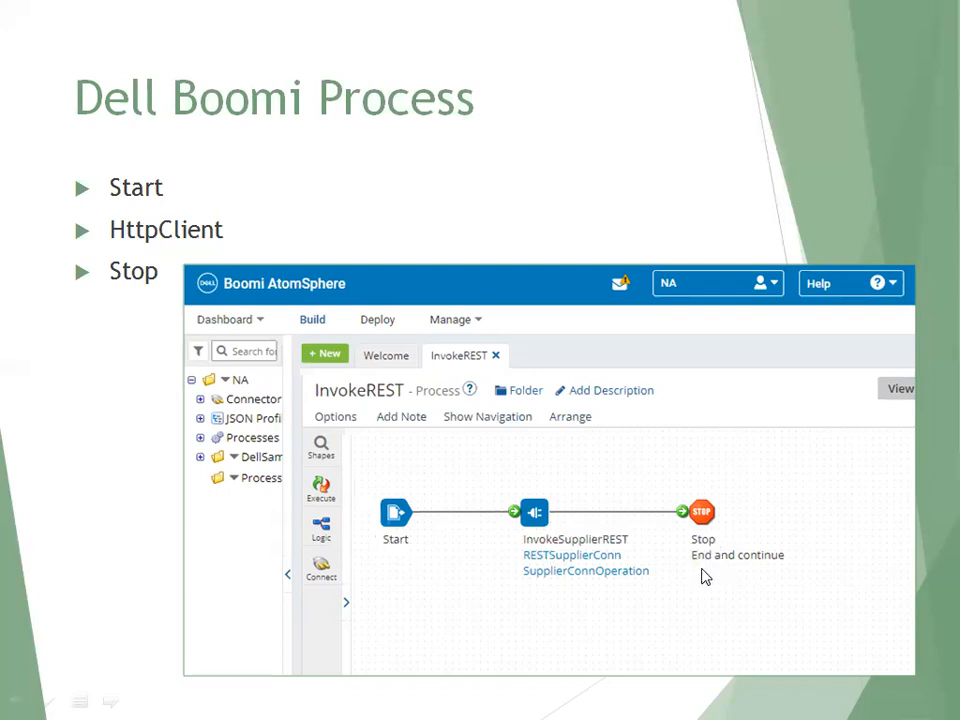
mouse_move(708, 570)
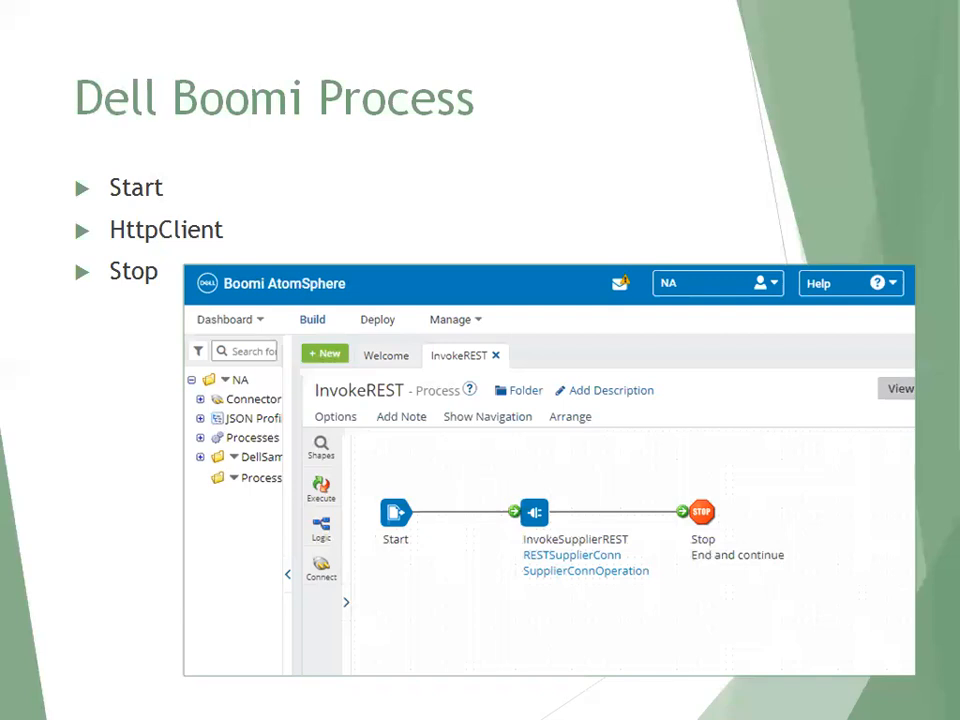
Advance from the 'Dell Boomi Process' slide to 'Dell Boomi (Start/Stop)'.
key(Right)
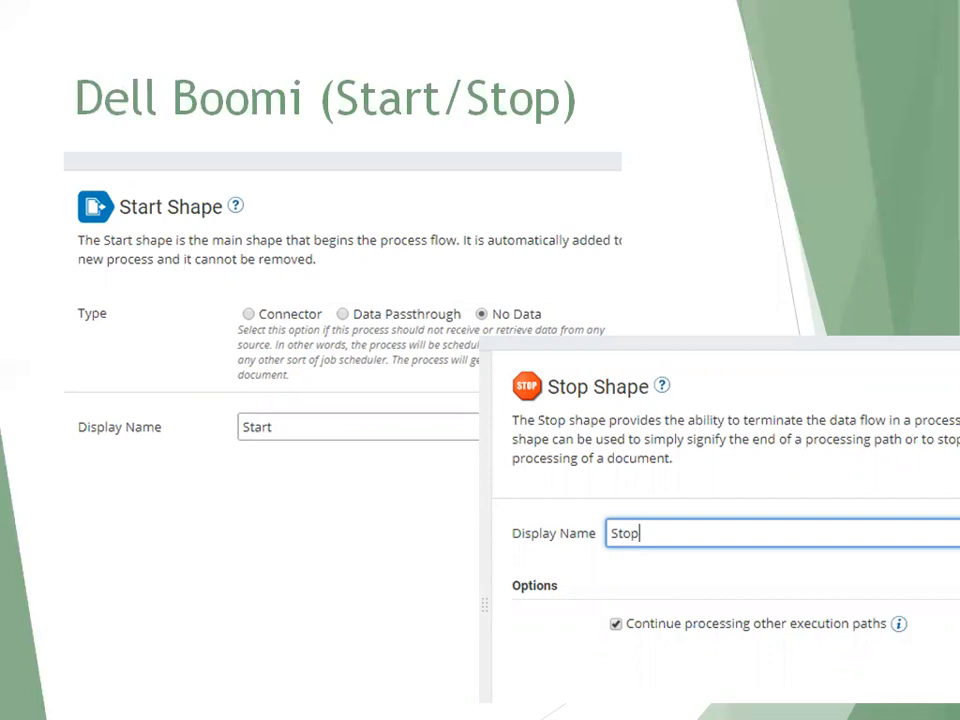
key(right)
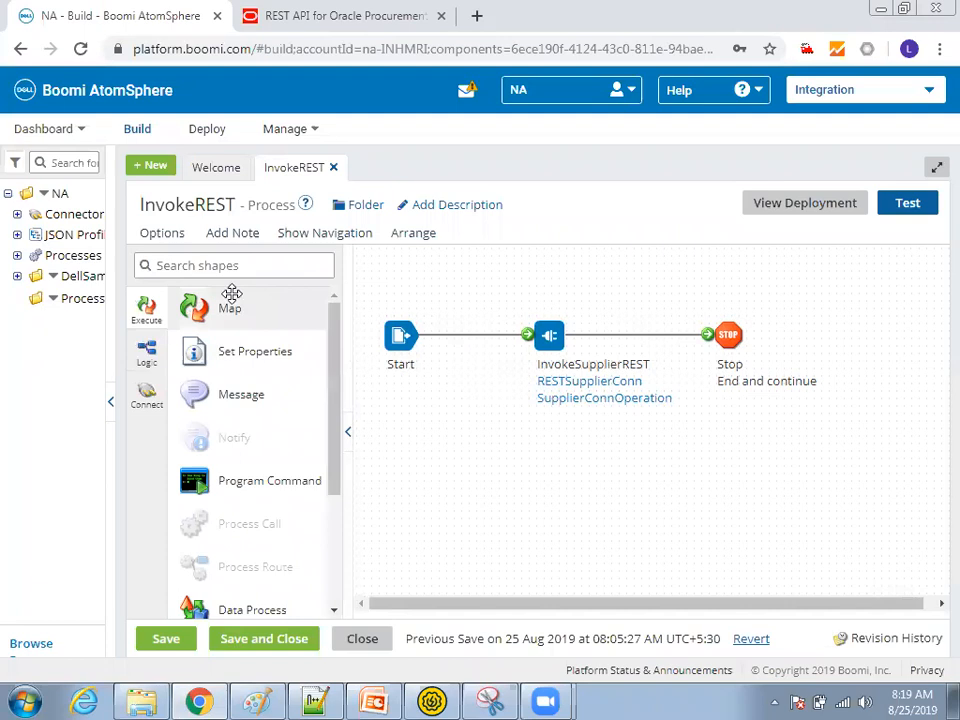
Find the HTTP Client shape via 'http', drop it onto the InvokeREST canvas and bring up its Connector Shape settings.
click(548, 336)
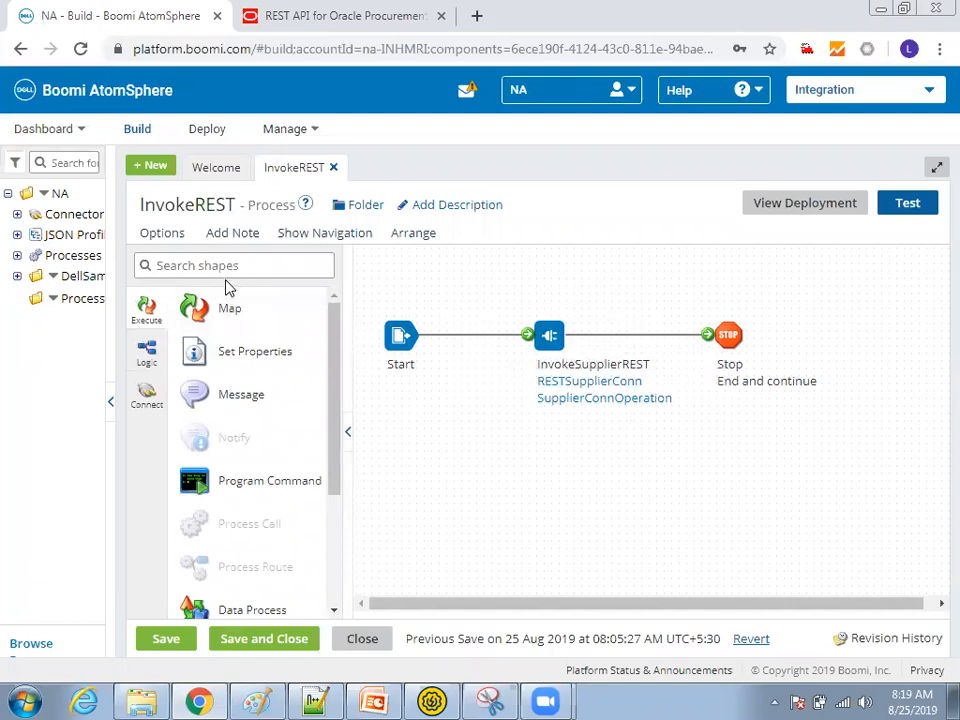
text(http)
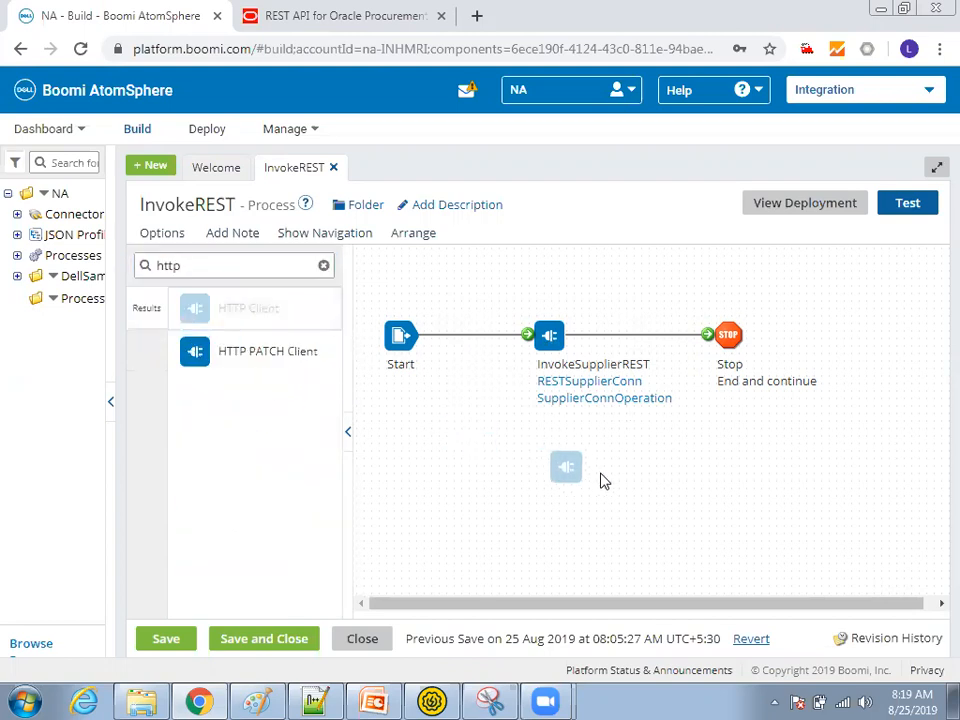
double_click(566, 468)
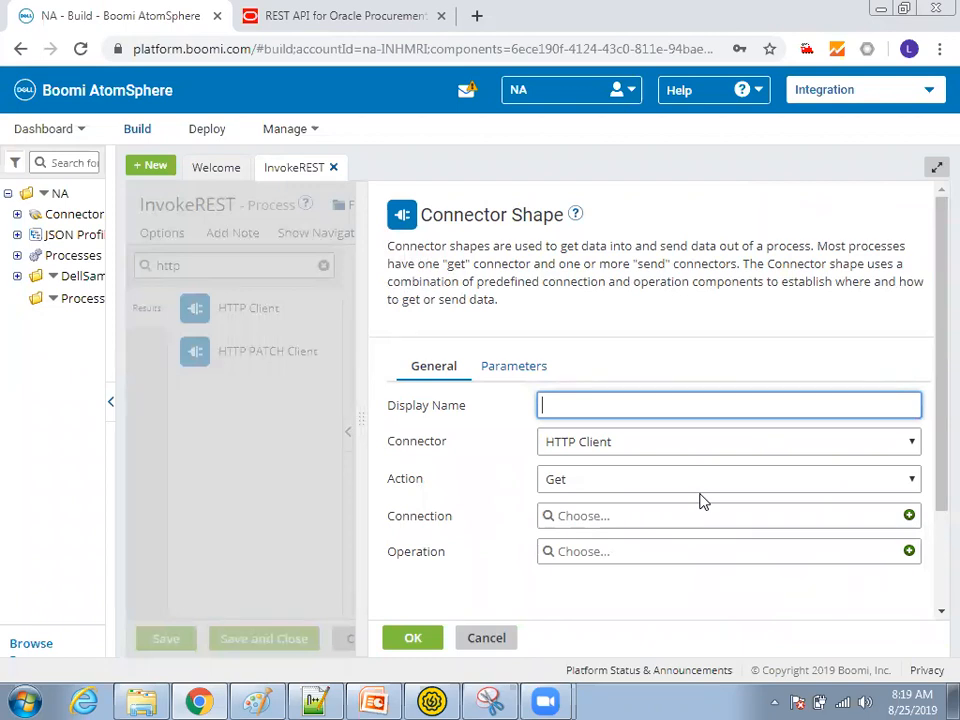
Name the connector shape InvokeRESTClient, leaving its action as Get.
text(Invoke)
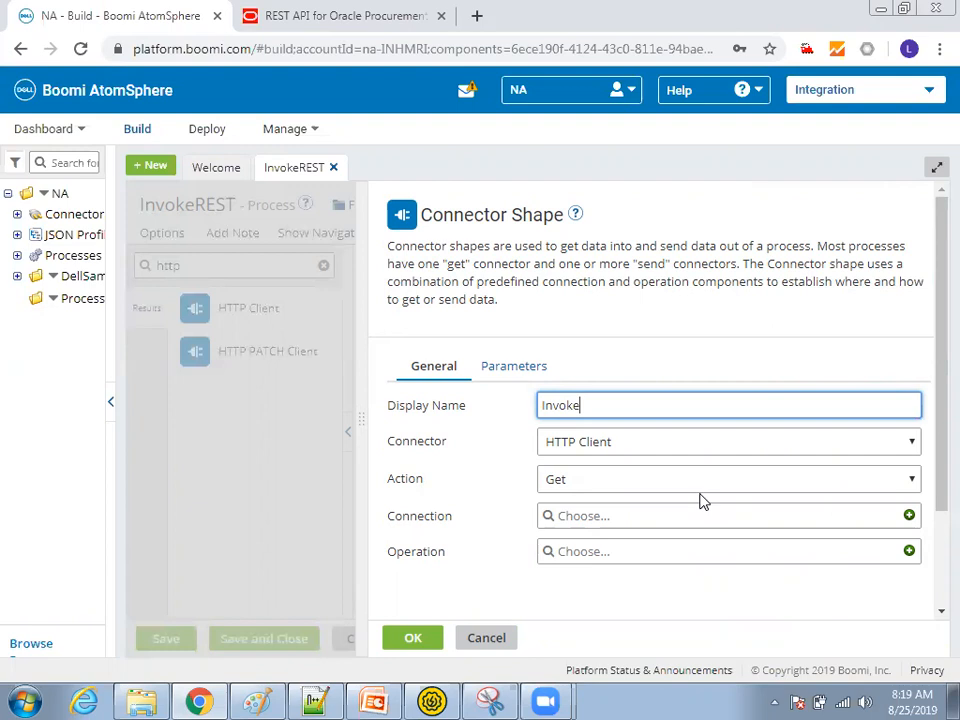
text(RESTClient)
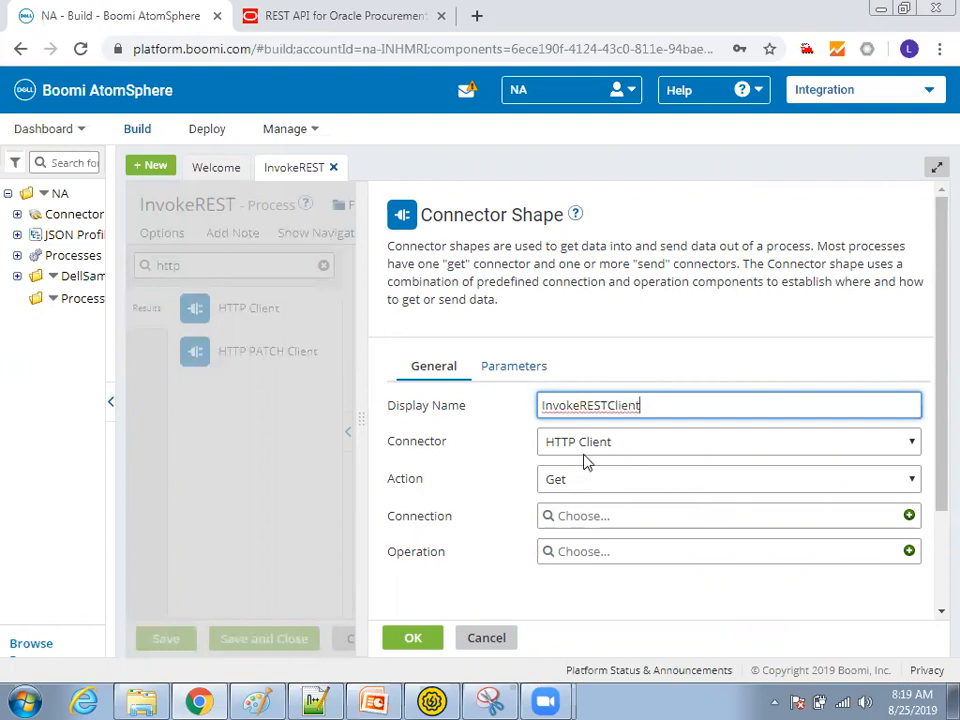
mouse_move(512, 480)
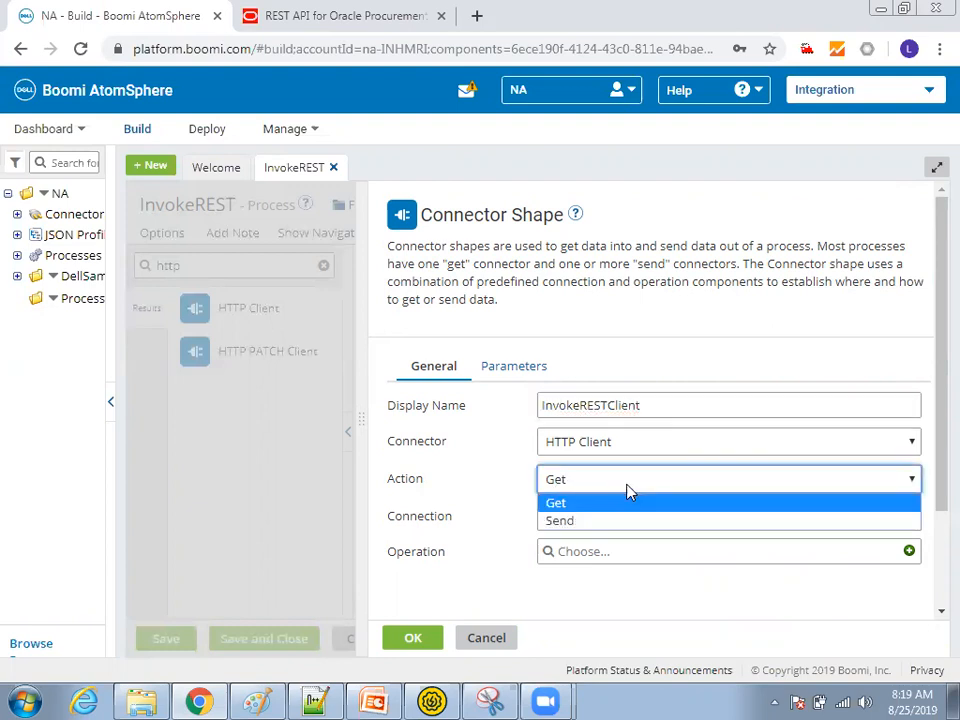
click(556, 502)
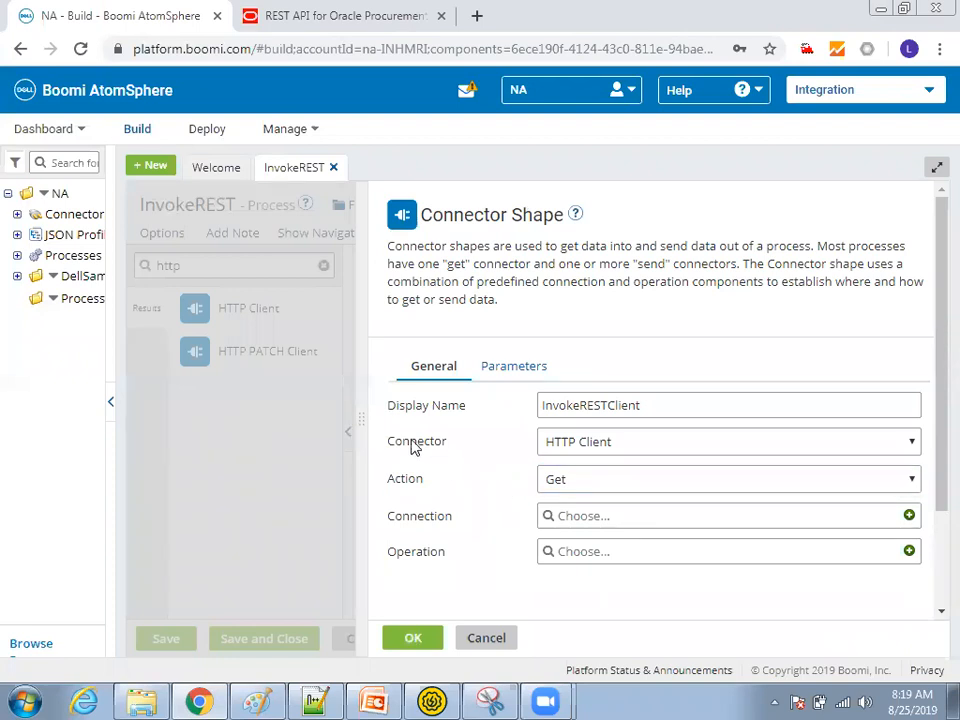
Start a new HTTP Client connection pointing at the Oracle fscmRestApi suppliers URL.
click(720, 516)
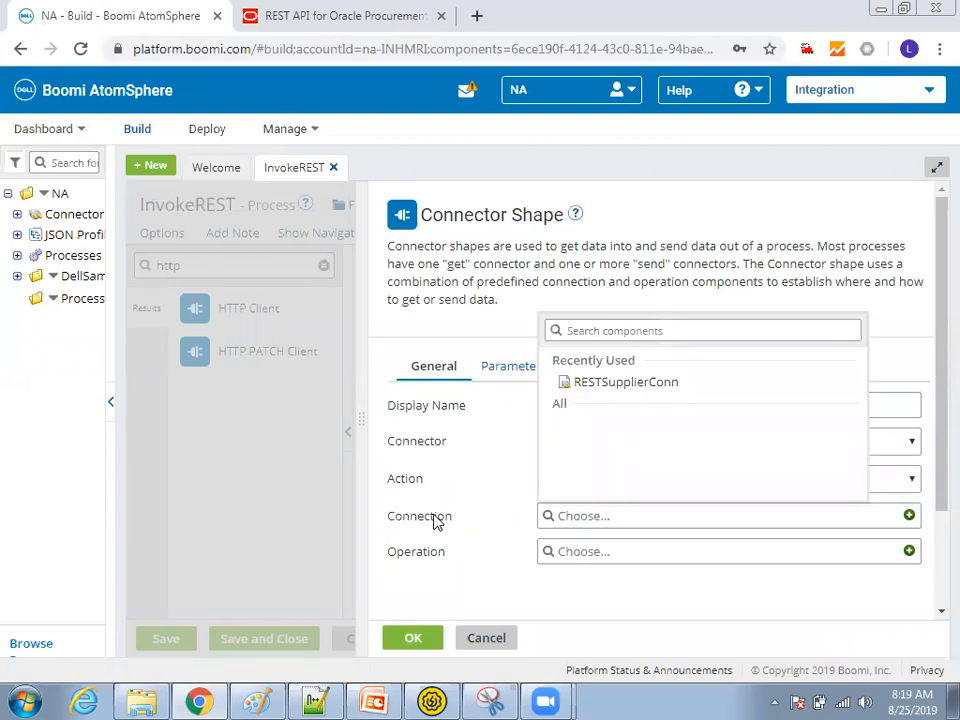
click(560, 404)
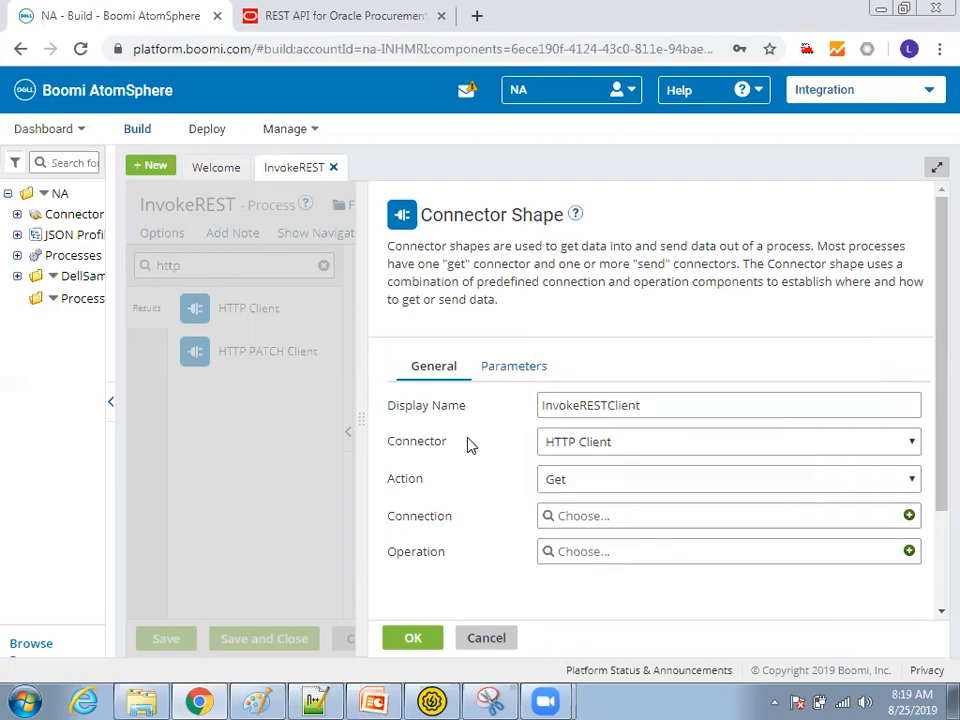
mouse_move(908, 516)
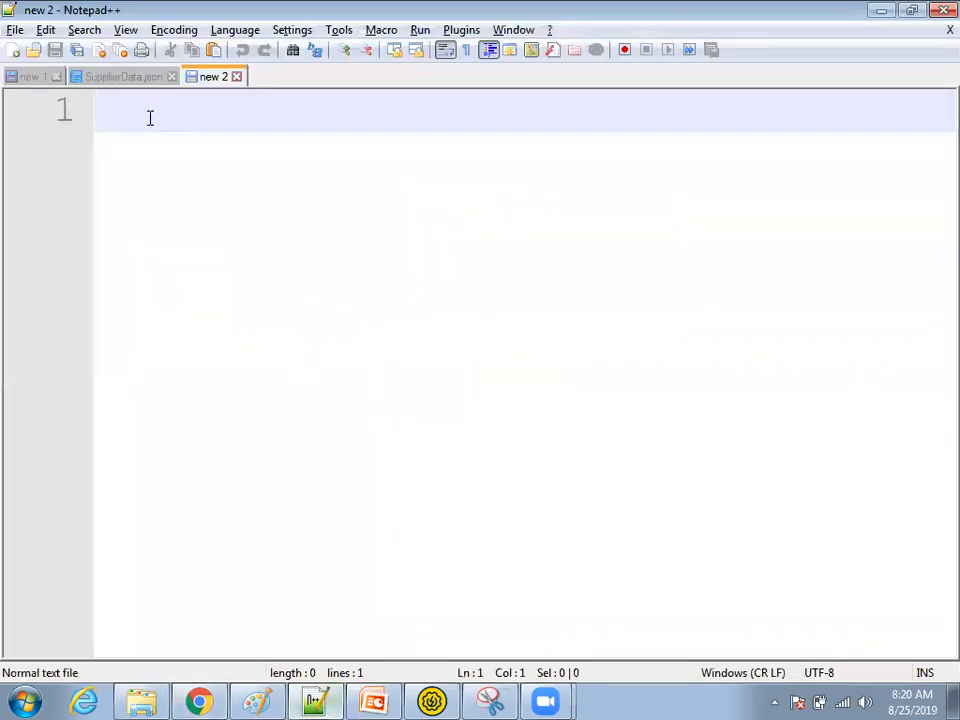
text(https://ucf5-zfol-fa-ext.oracledemos.com/fscmRestApi/resources/11.13.18.05/suppliers)
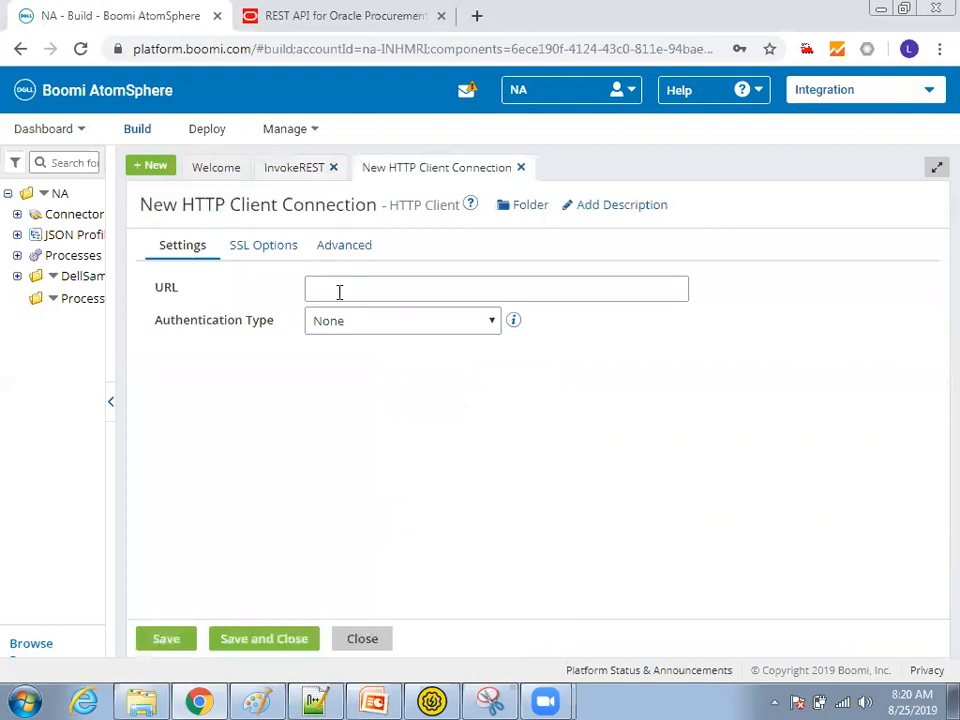
Set the connection's Oracle REST URL with Basic authentication, user FIN_IMPL and a password applied.
text(https://ucf5-zfol-fa-ext.oracledemos.com/fscmRestApi/resources/1)
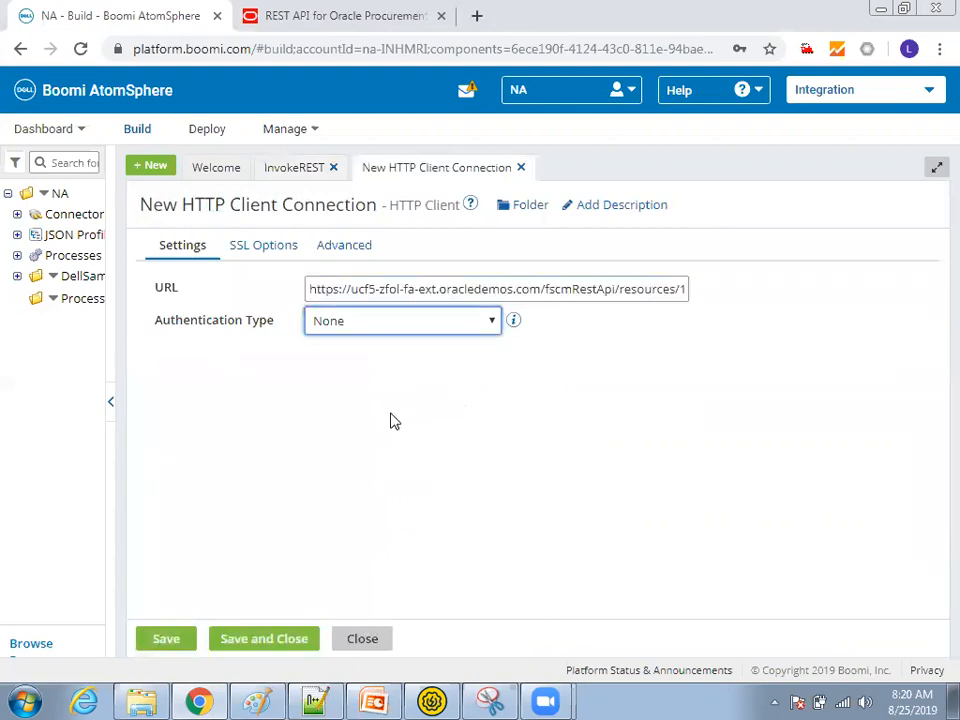
mouse_move(372, 370)
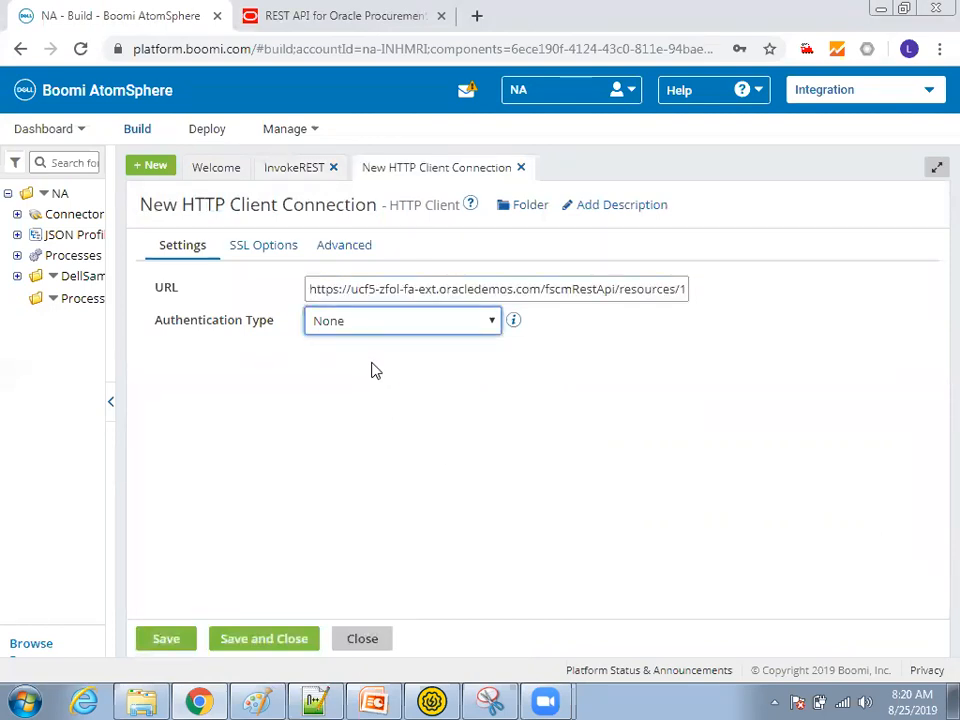
mouse_move(436, 366)
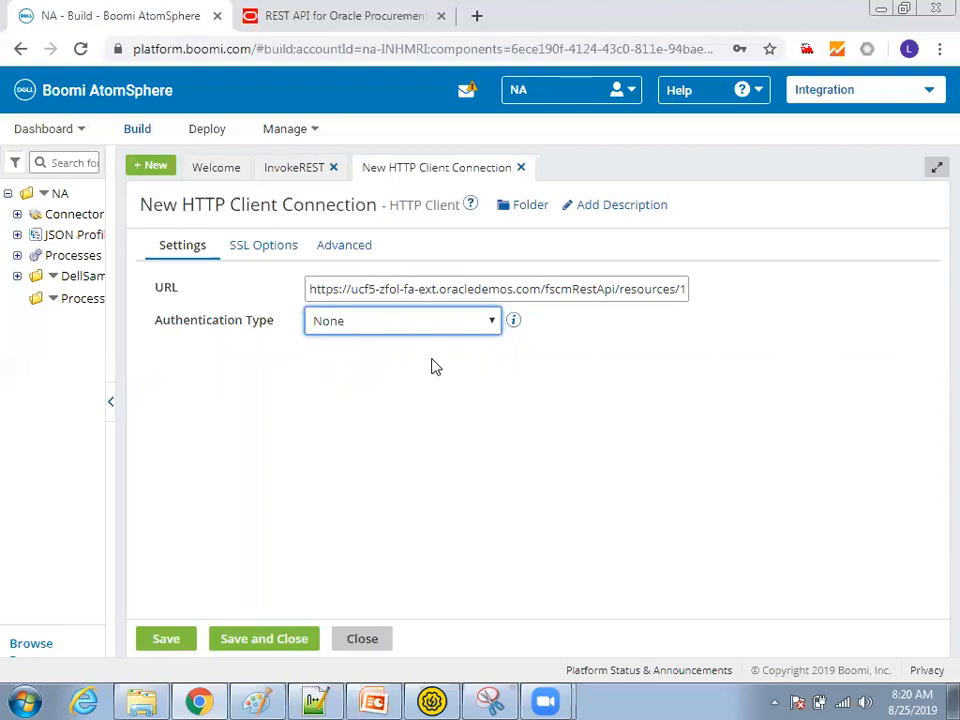
click(402, 320)
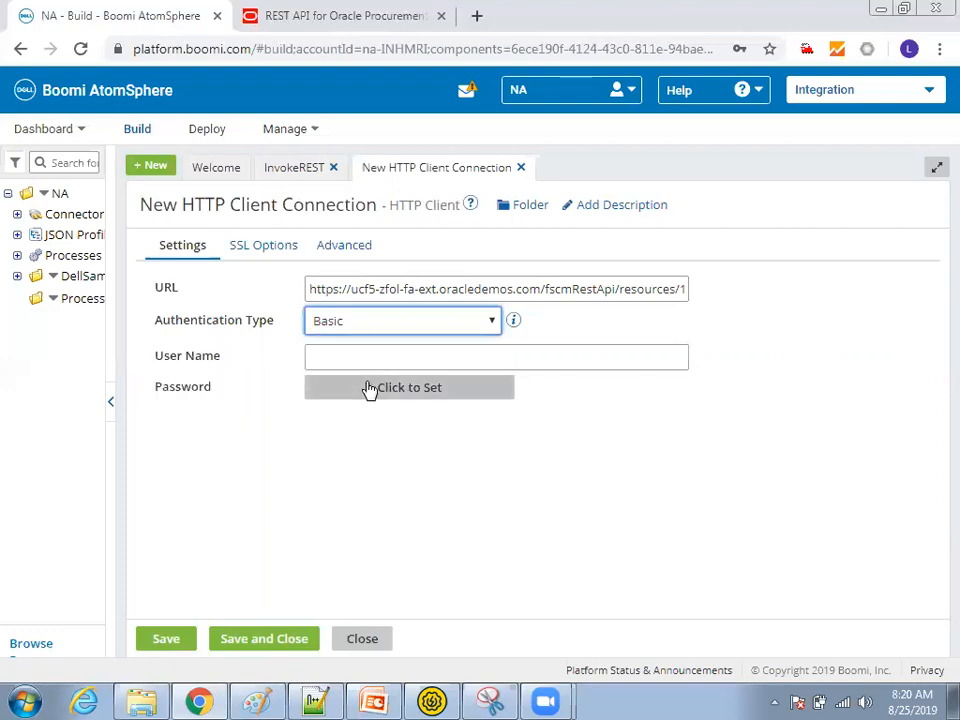
text(FIN_)
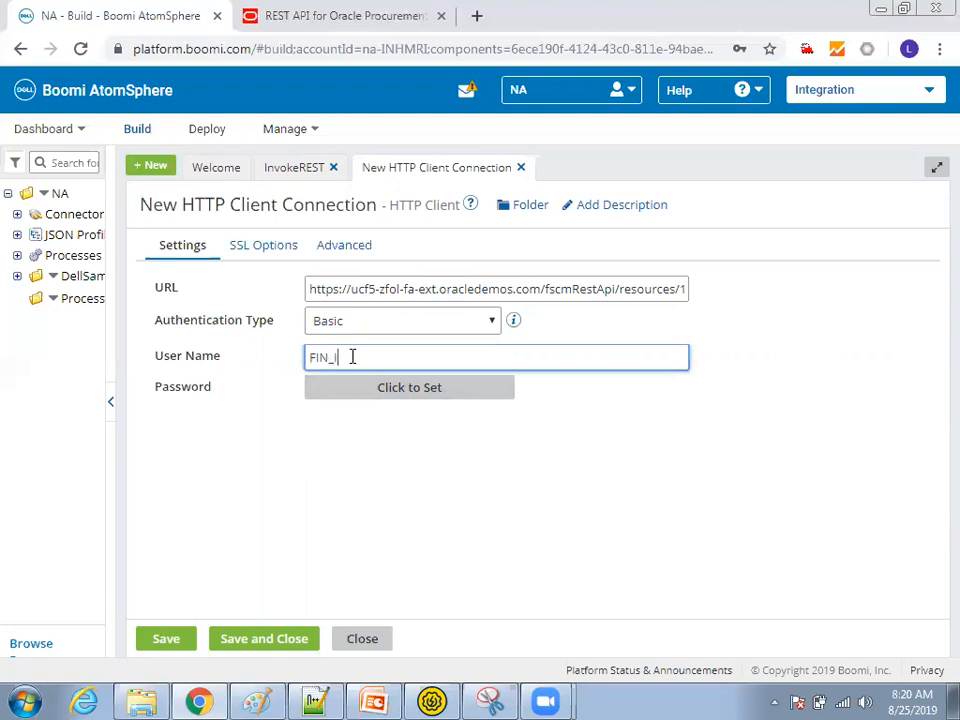
text(IMPL)
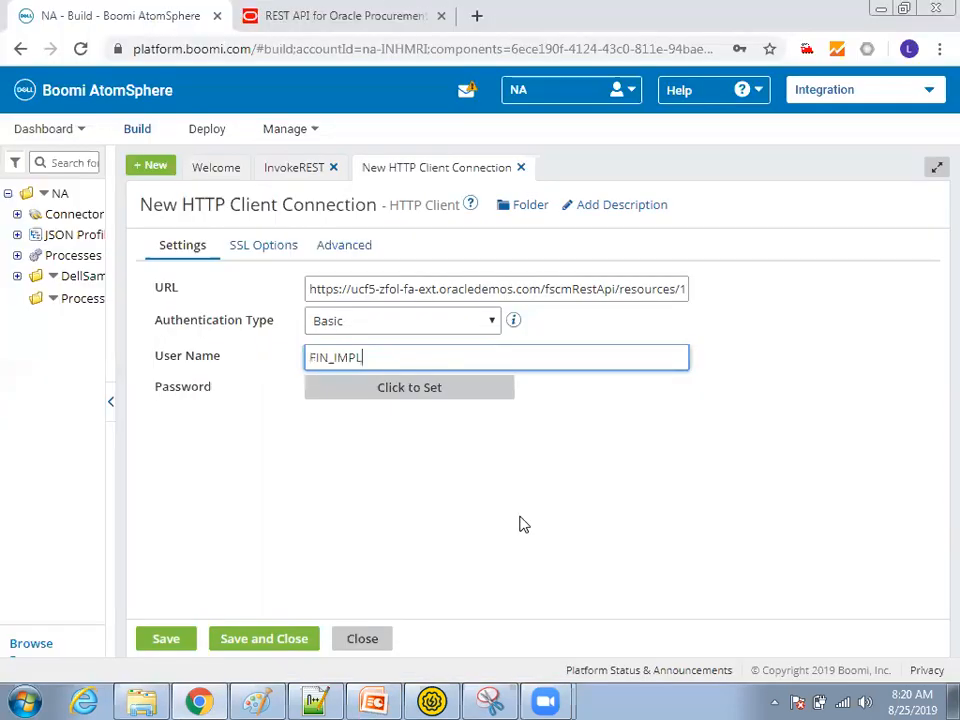
click(408, 388)
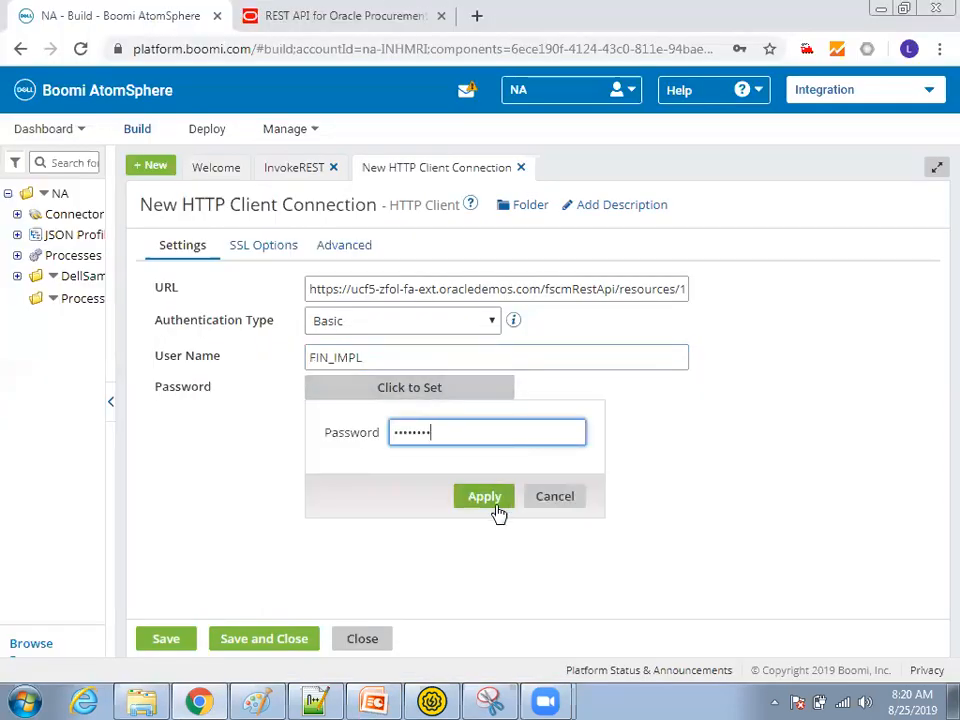
click(484, 496)
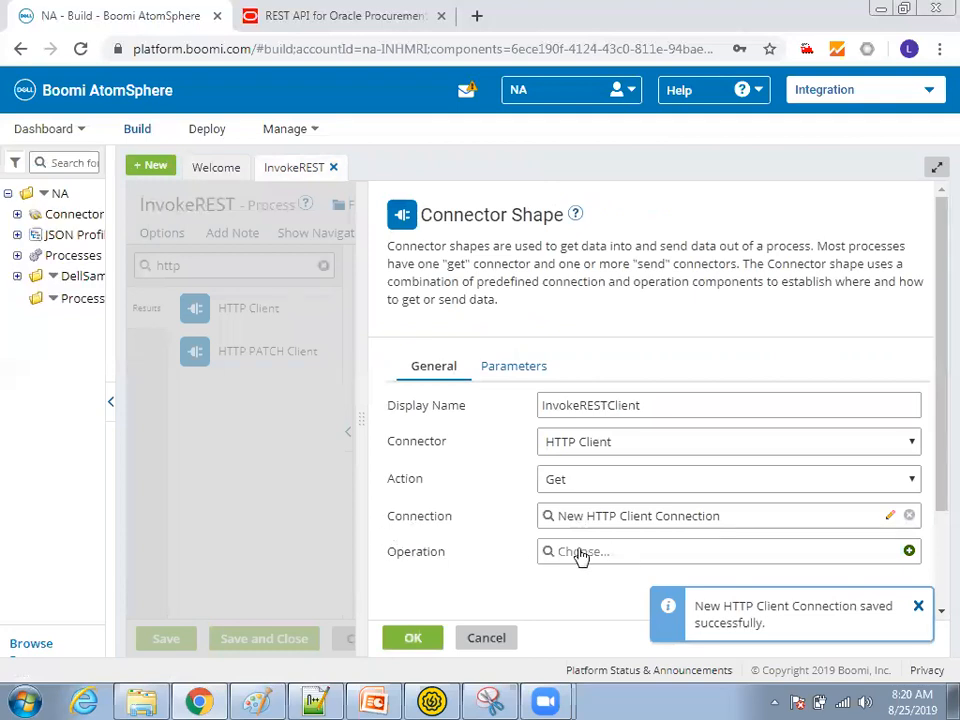
mouse_move(608, 572)
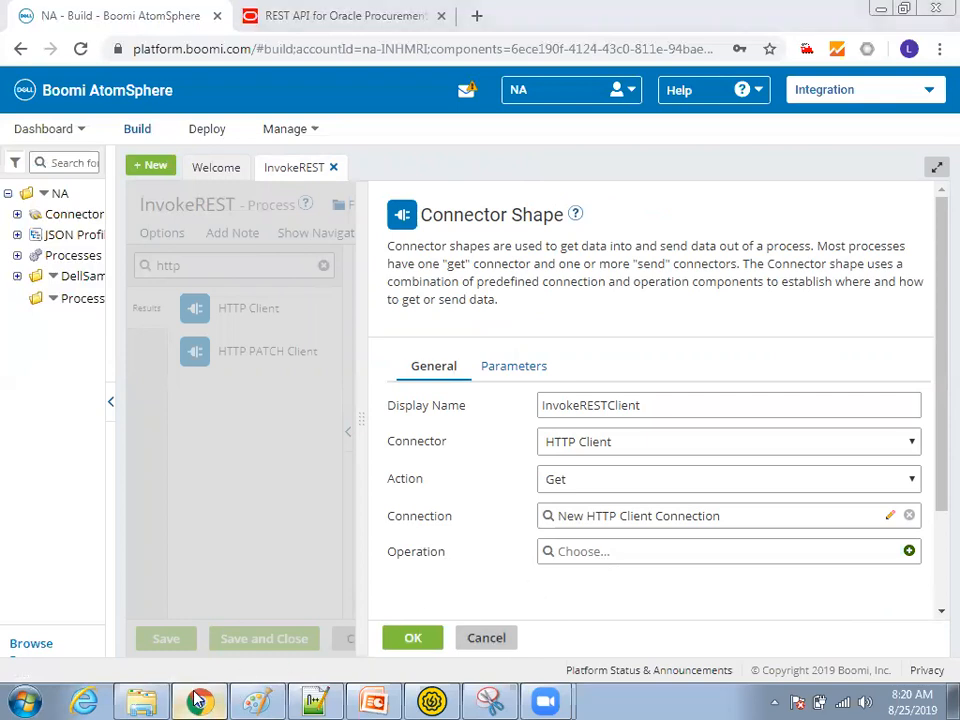
mouse_move(404, 198)
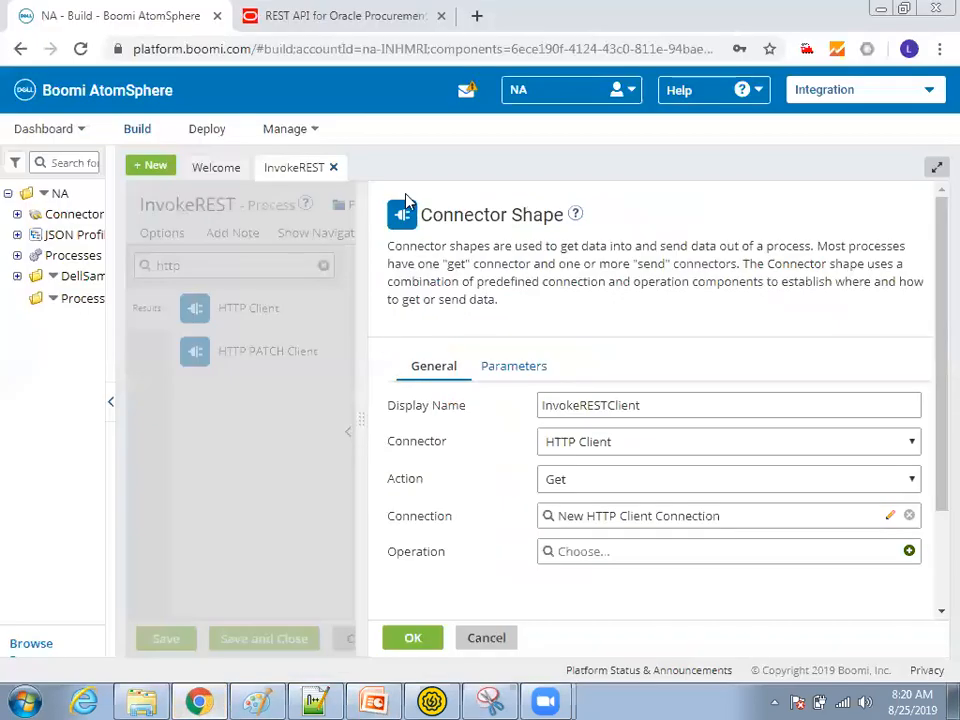
Check the Get all suppliers resource path in the Oracle docs and return to the Boomi process.
click(344, 16)
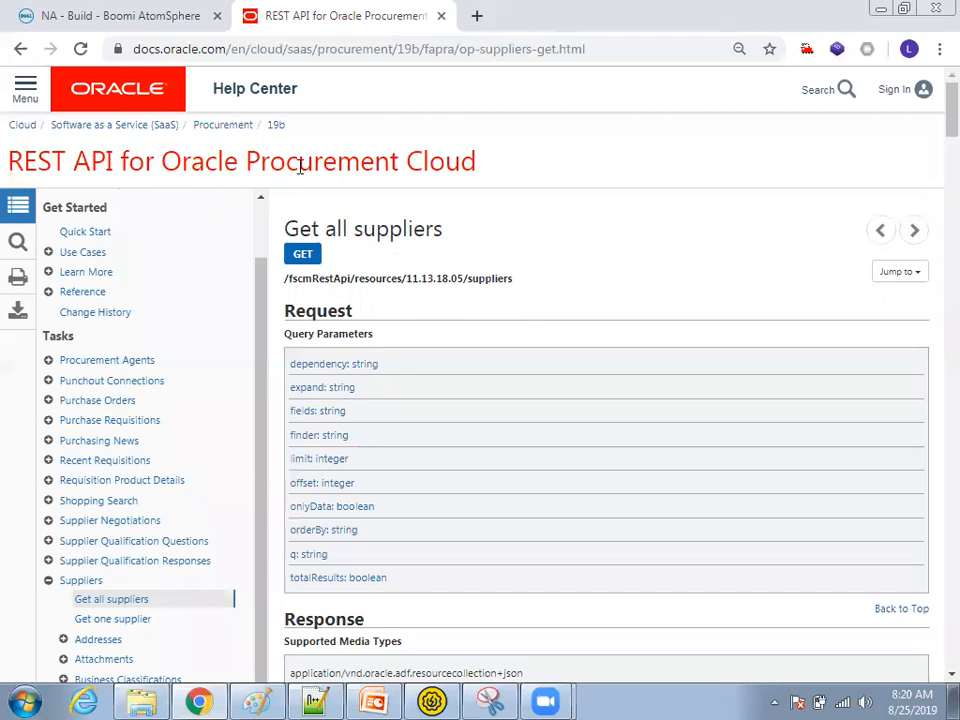
mouse_move(350, 268)
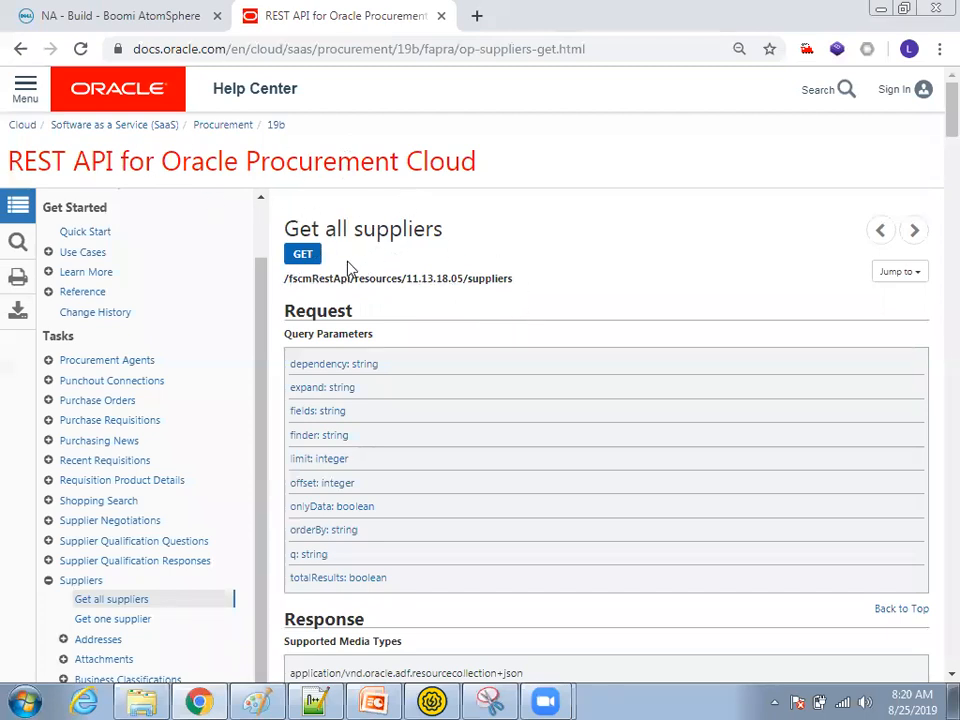
mouse_move(444, 278)
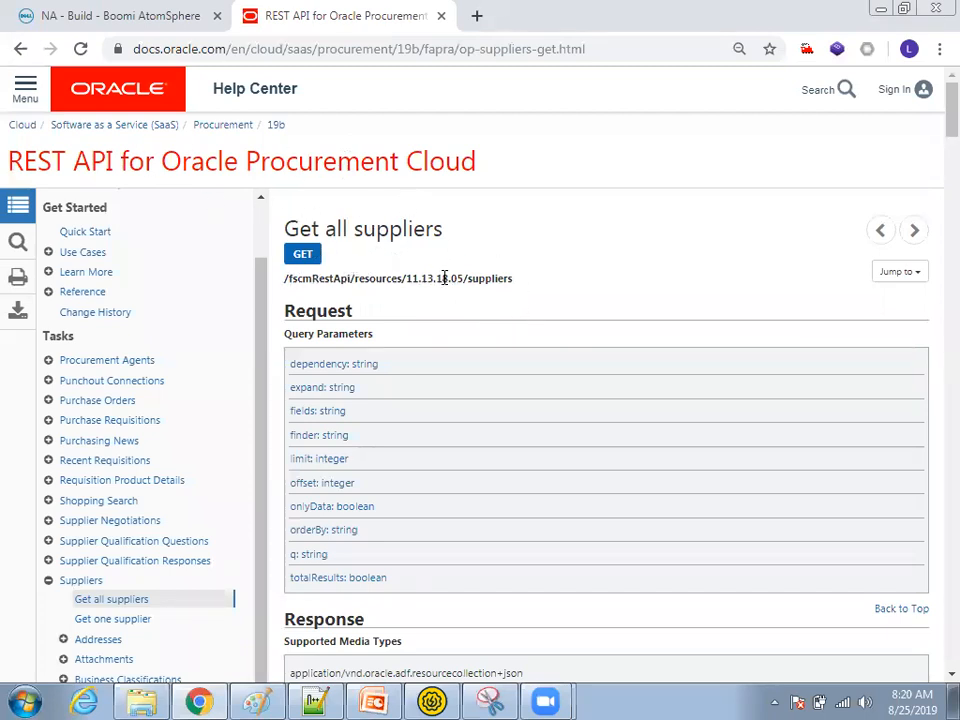
mouse_move(450, 298)
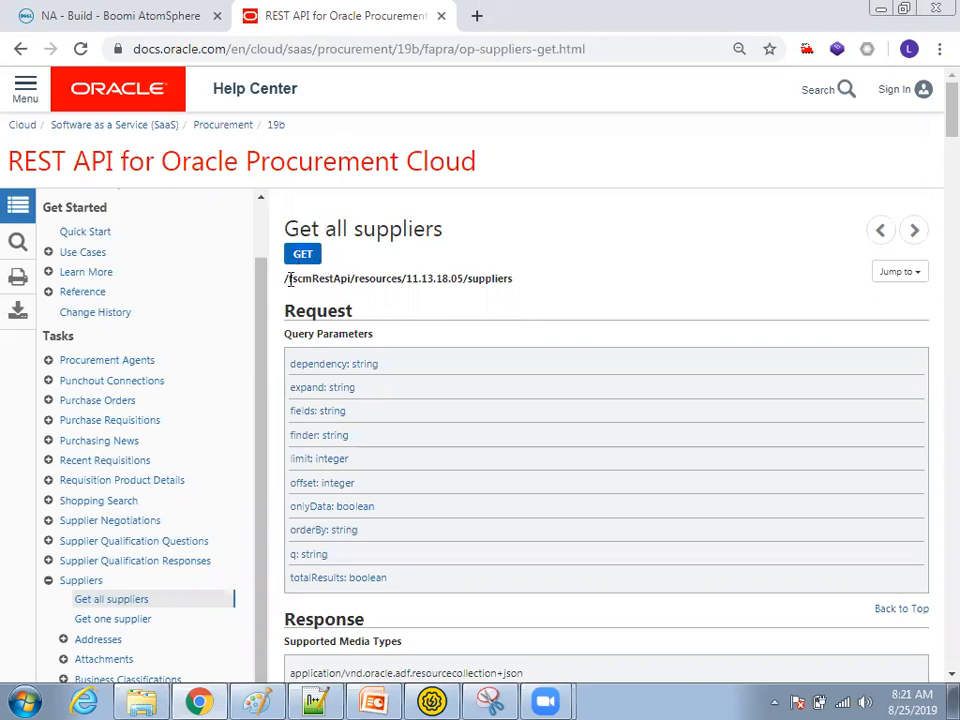
scroll(down, 3)
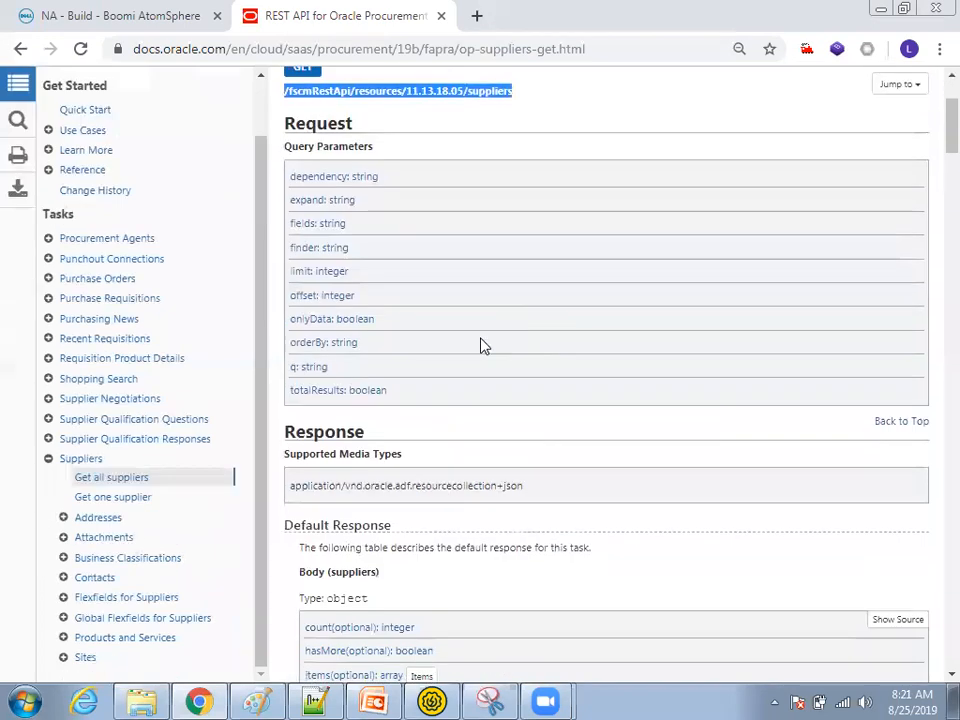
scroll(down, 3)
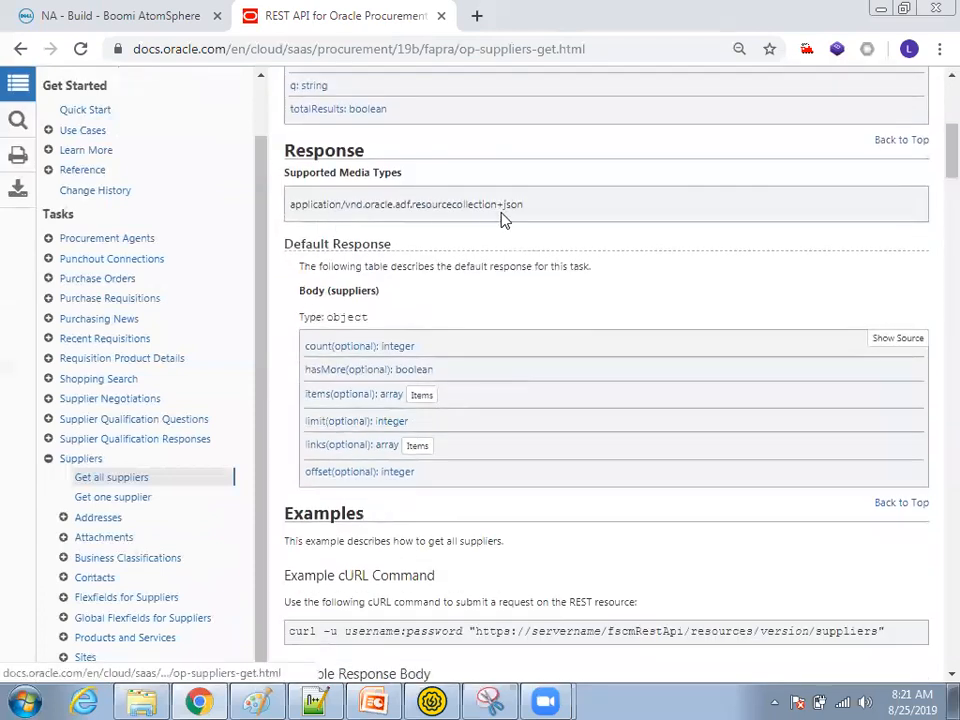
scroll(up, 3)
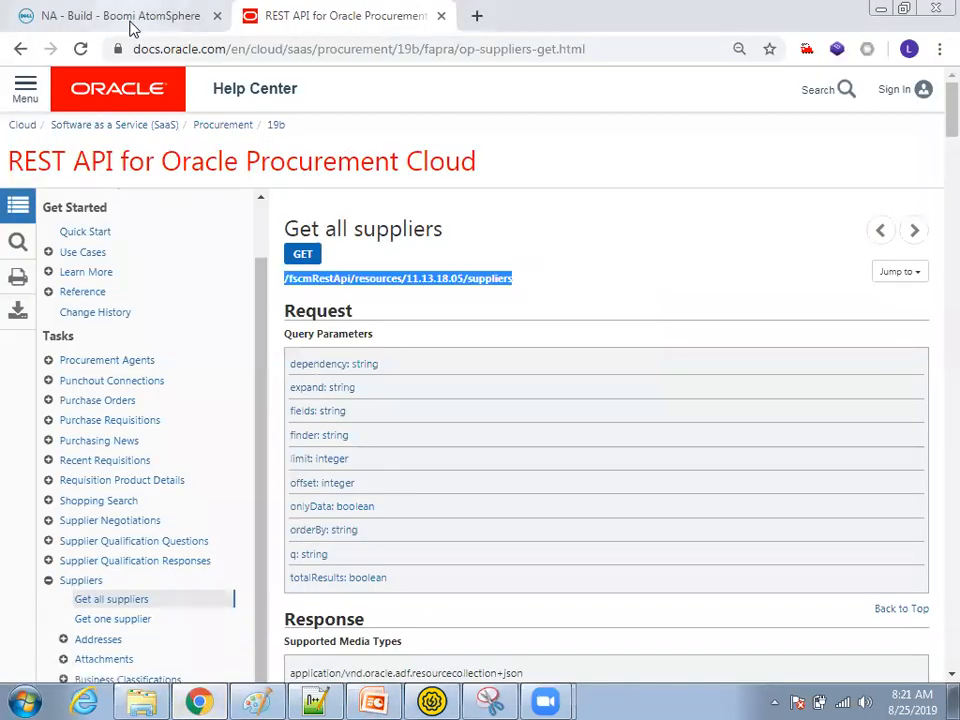
click(120, 16)
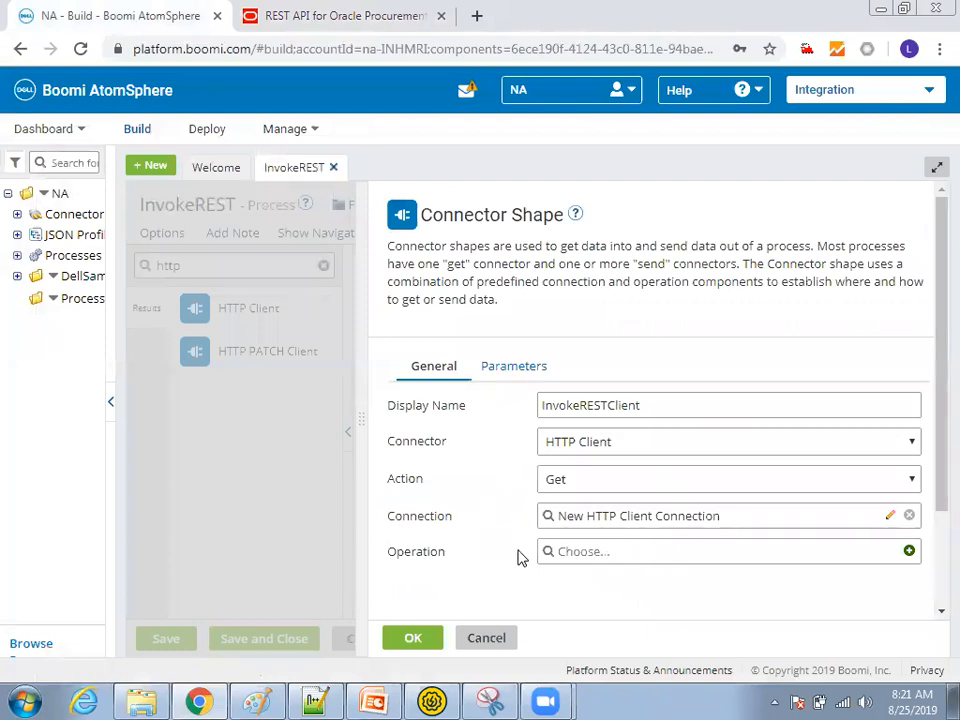
mouse_move(658, 560)
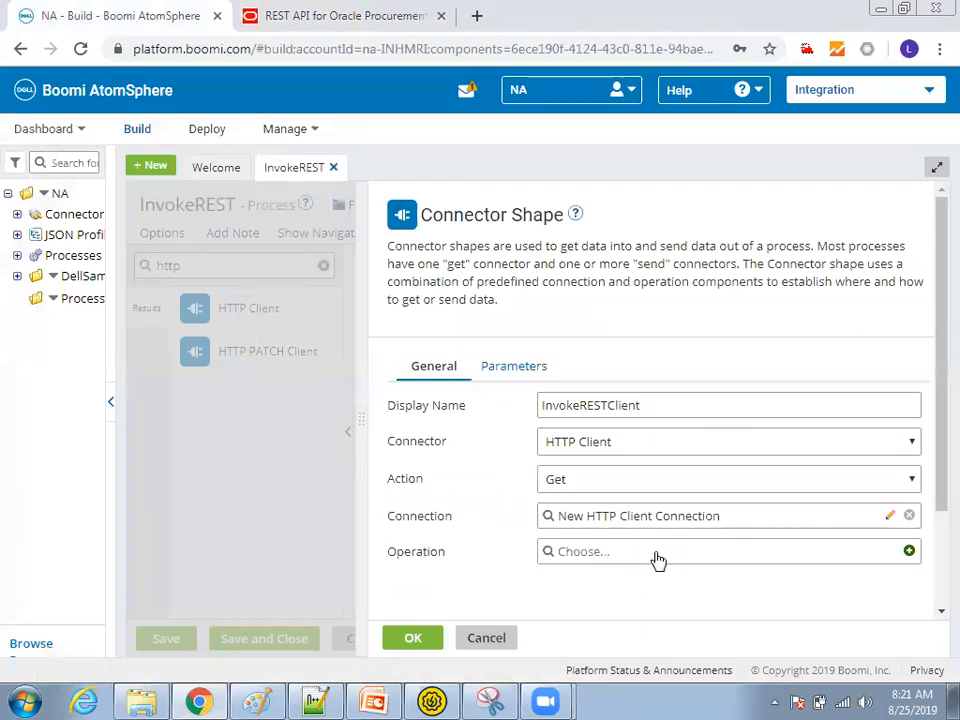
mouse_move(510, 558)
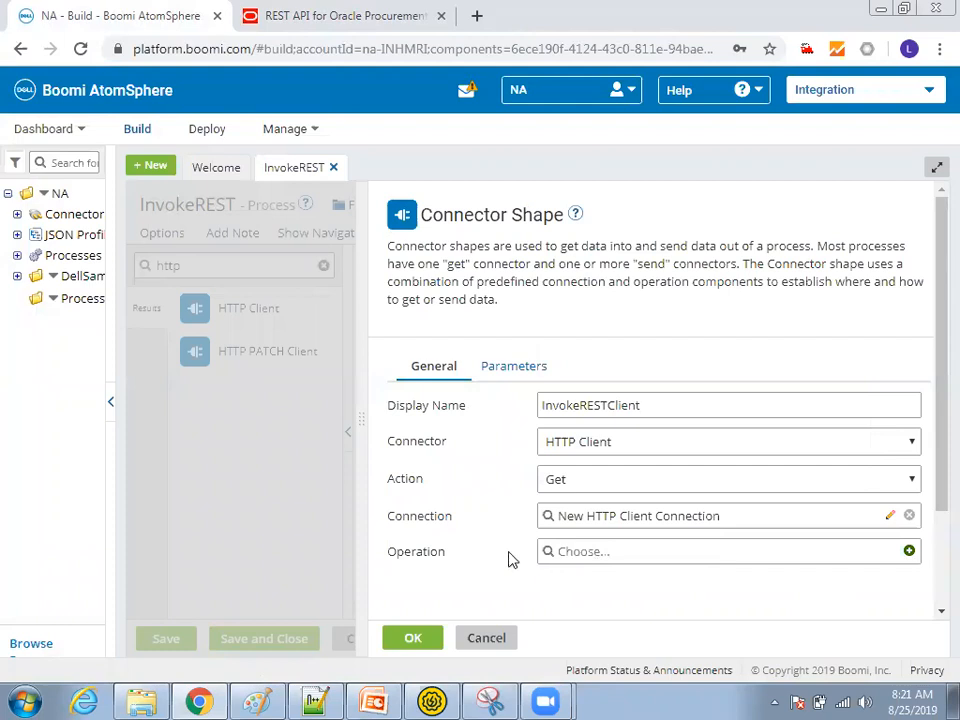
mouse_move(444, 540)
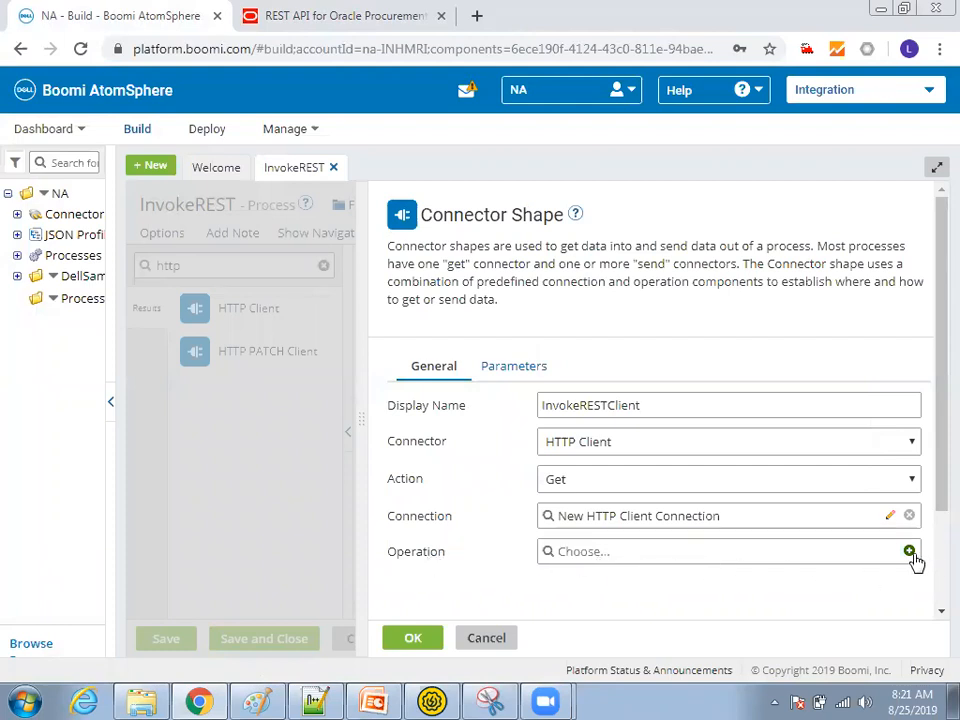
Create a new HTTP Client operation for InvokeRESTClient.
click(908, 552)
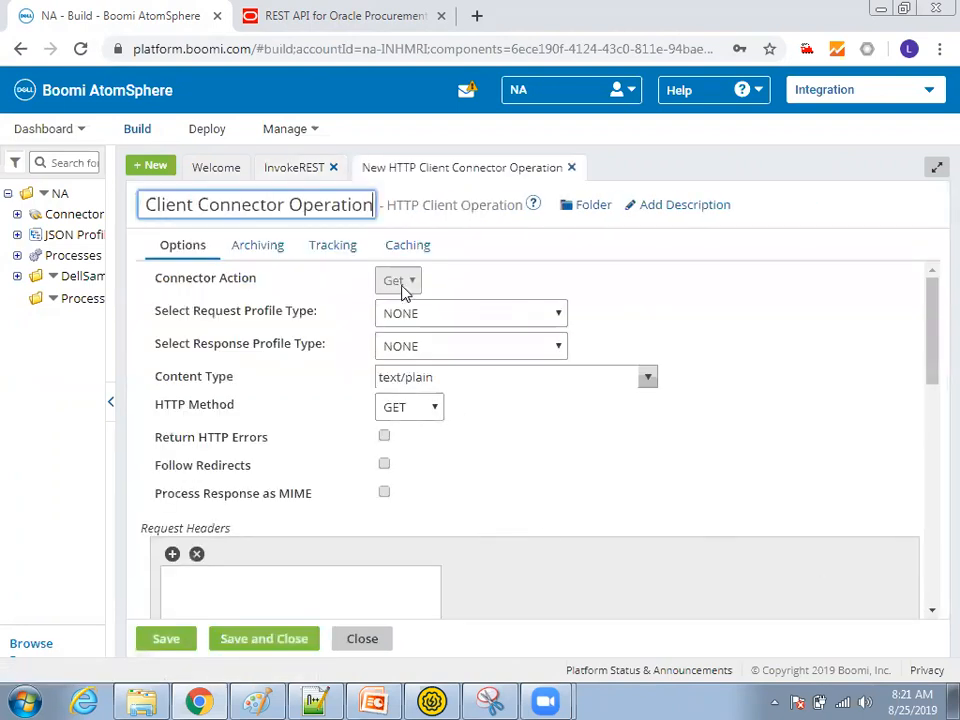
mouse_move(452, 356)
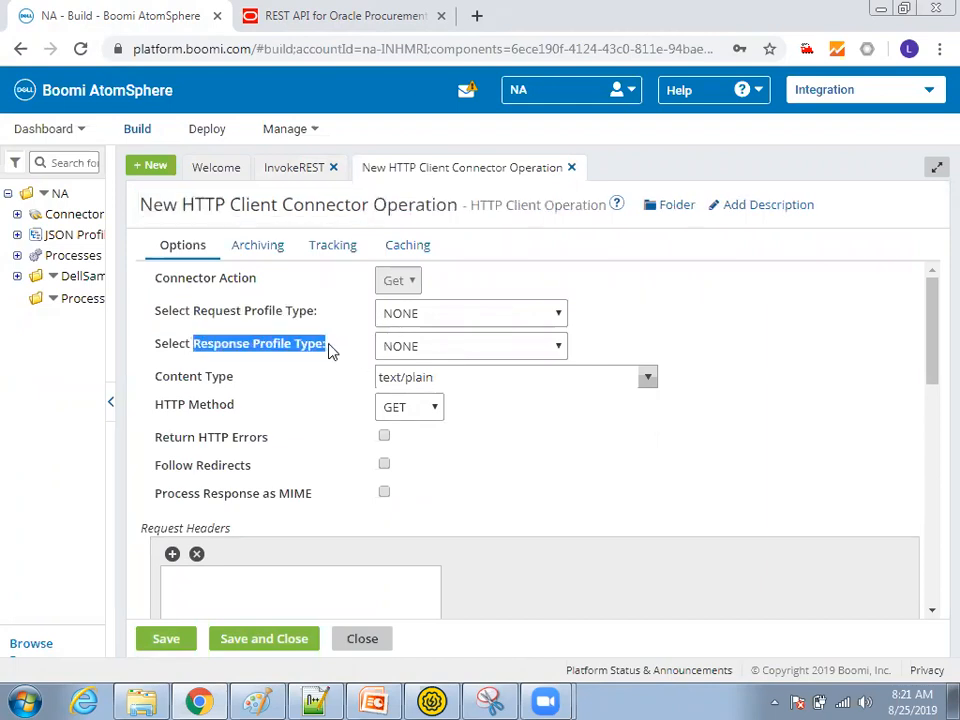
mouse_move(516, 412)
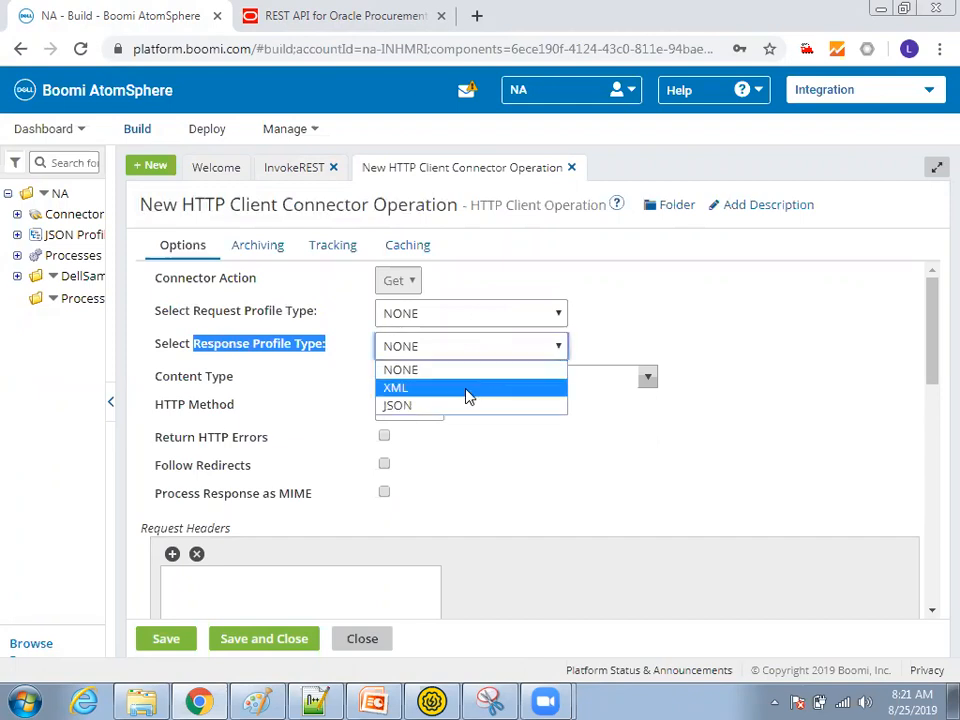
Set the operation's response profile type to JSON.
click(396, 404)
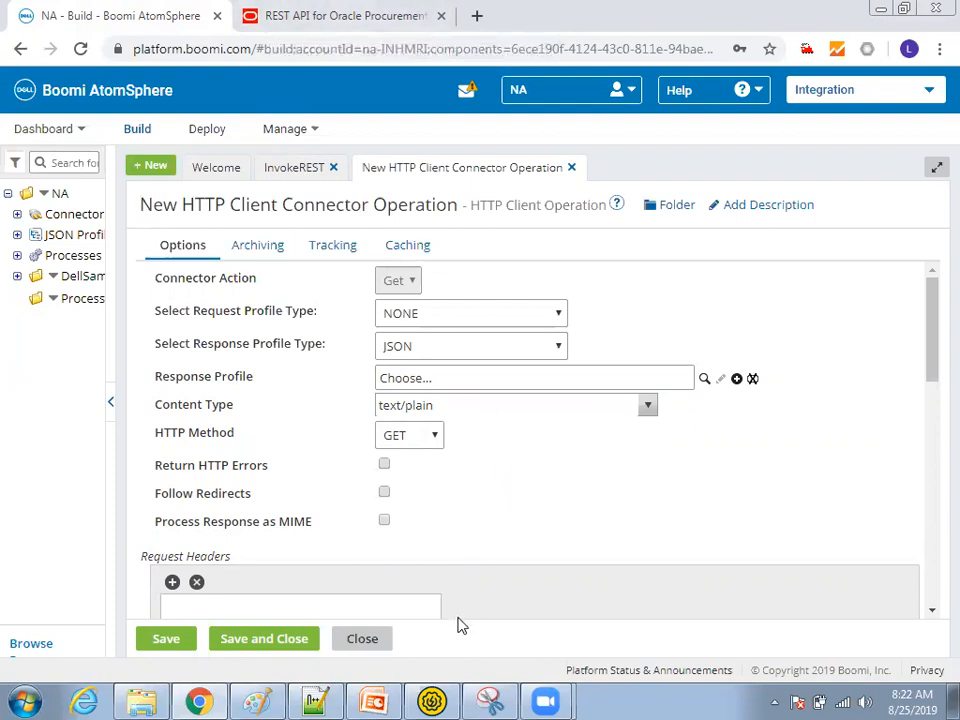
mouse_move(432, 700)
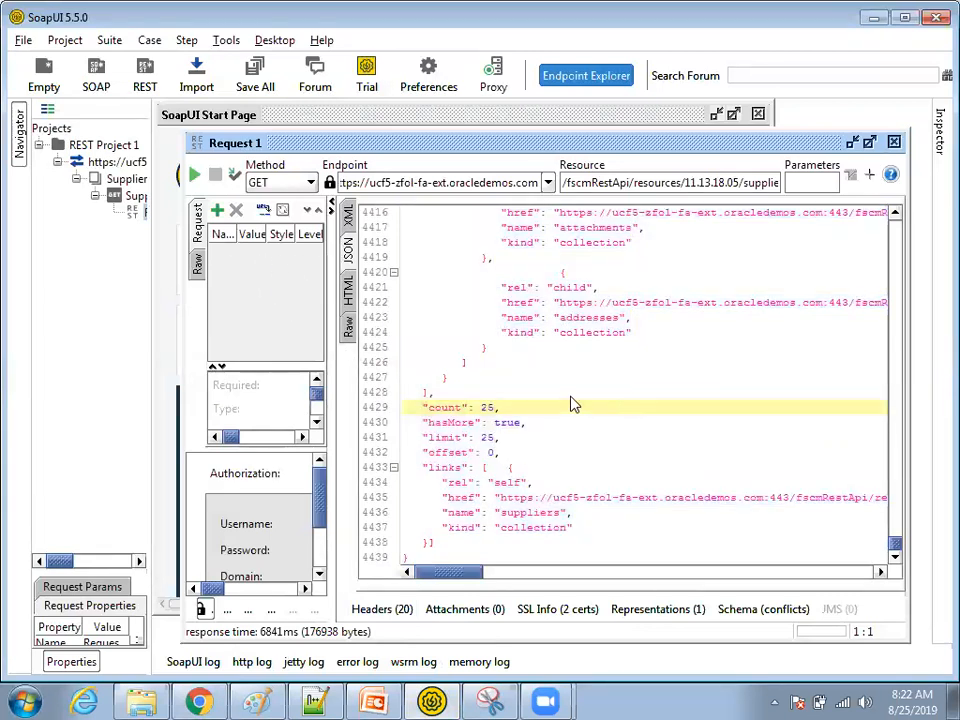
mouse_move(412, 378)
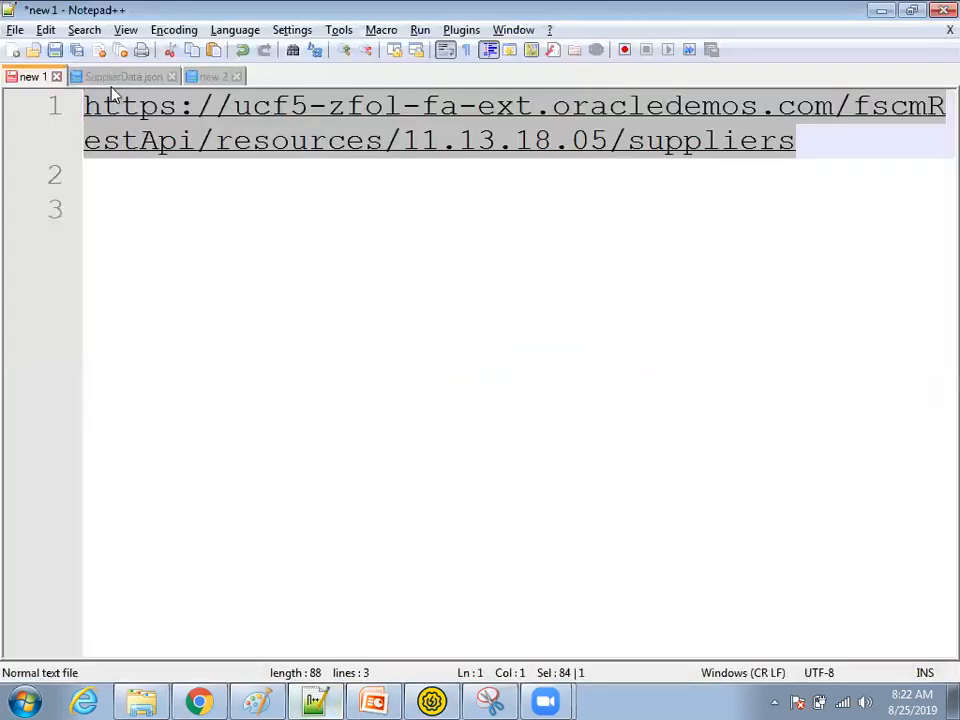
click(122, 76)
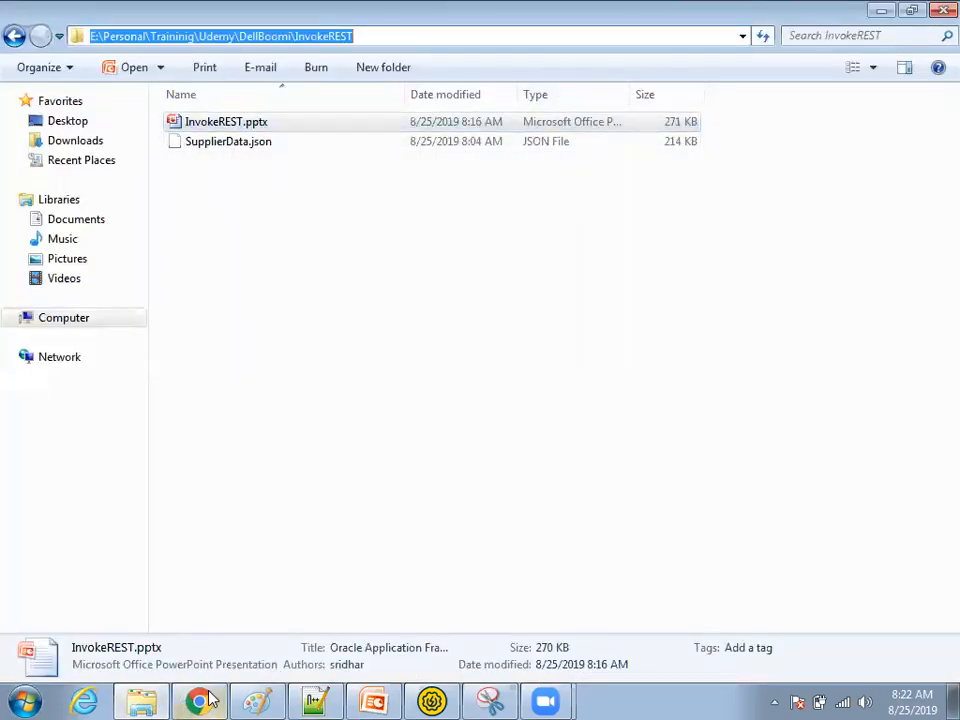
click(200, 700)
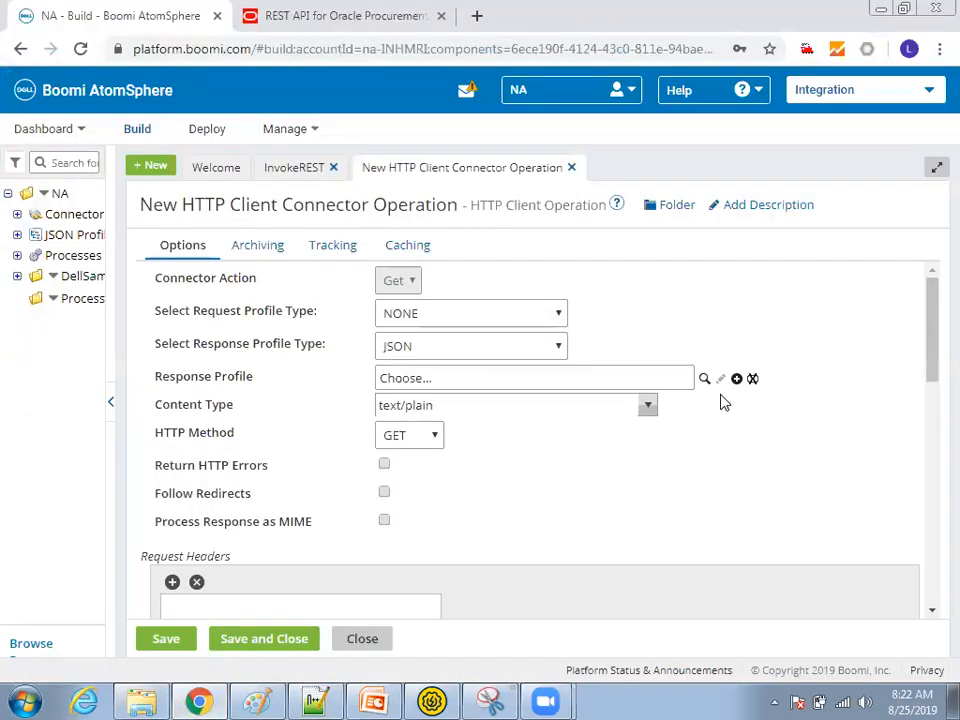
mouse_move(736, 380)
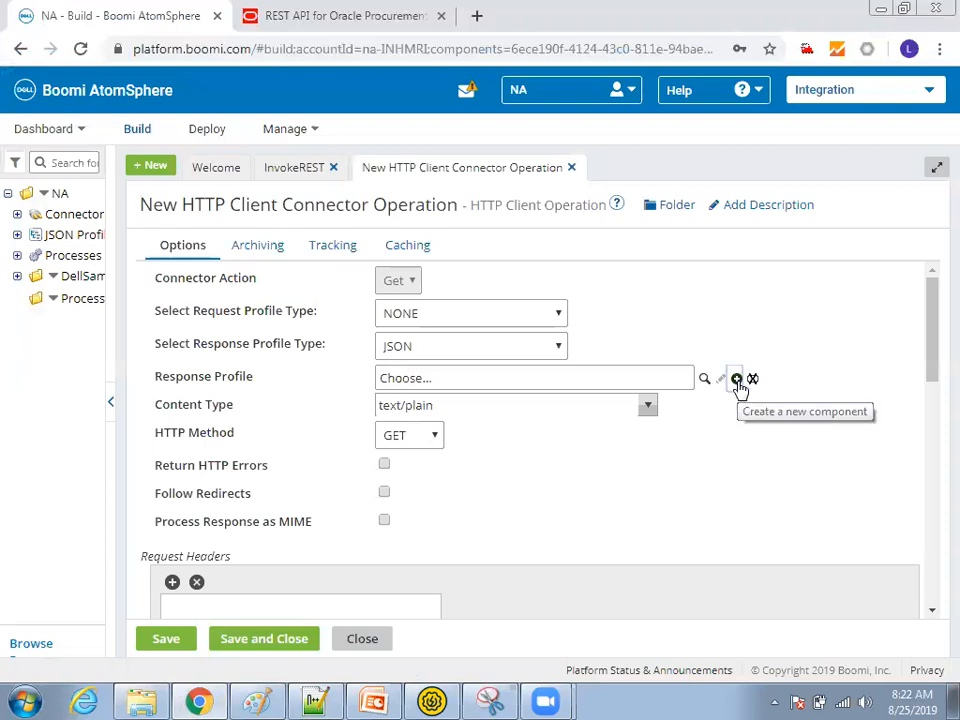
Create a new JSON response profile imported from SupplierData.json and save it.
click(736, 380)
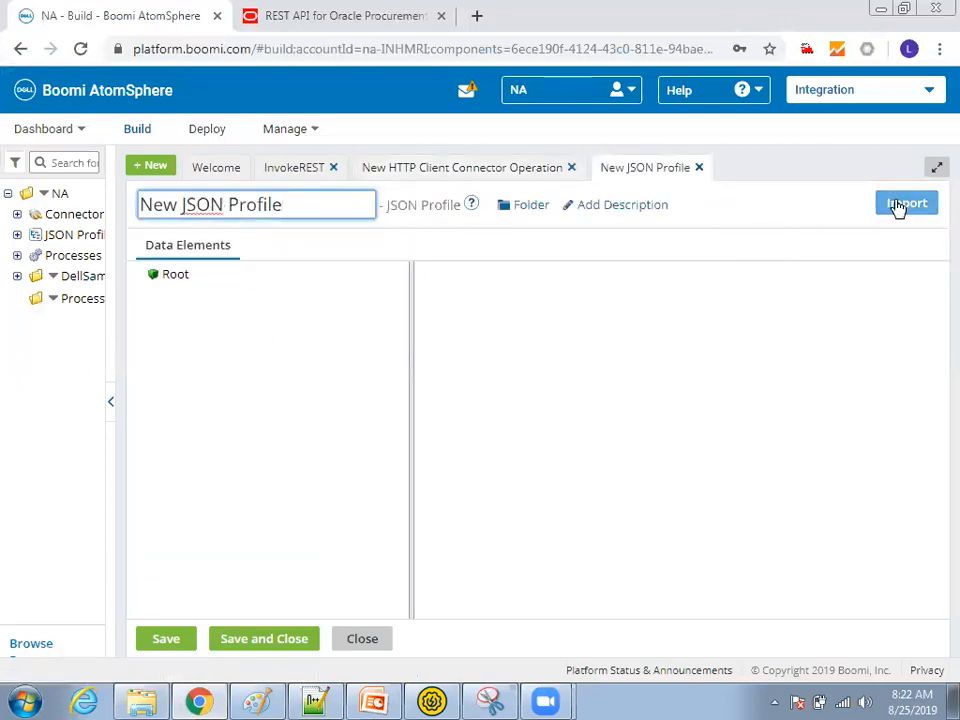
click(906, 204)
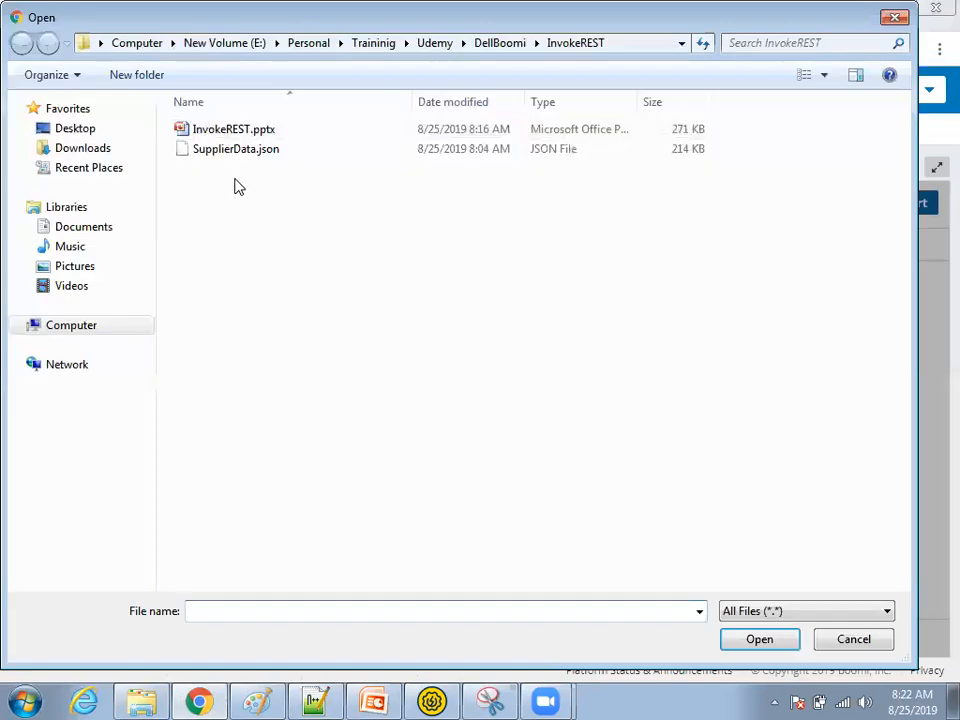
click(760, 640)
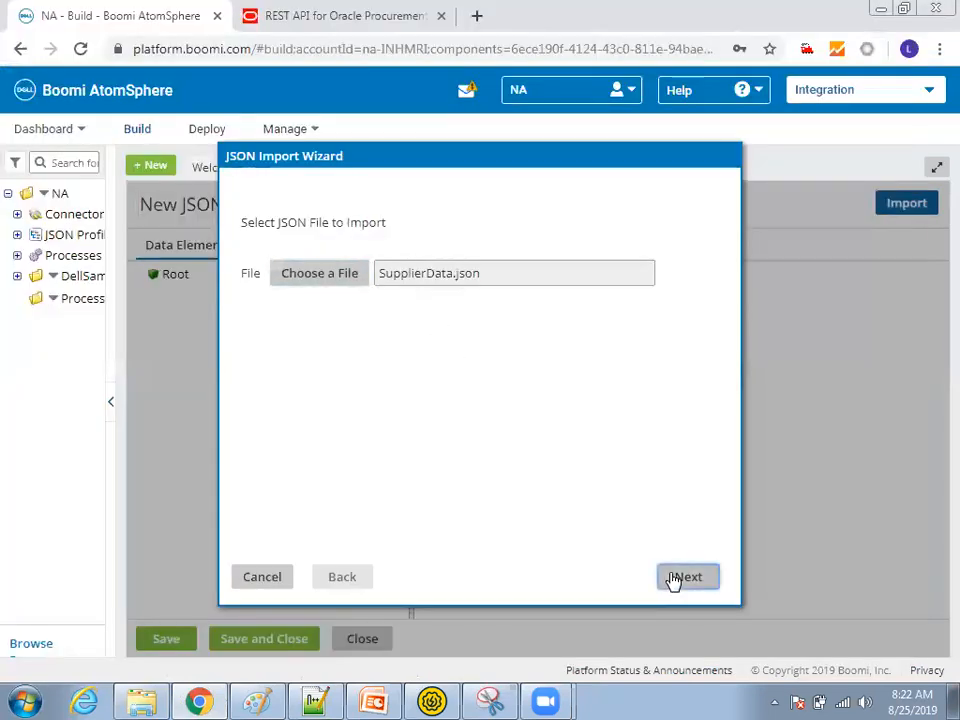
click(688, 576)
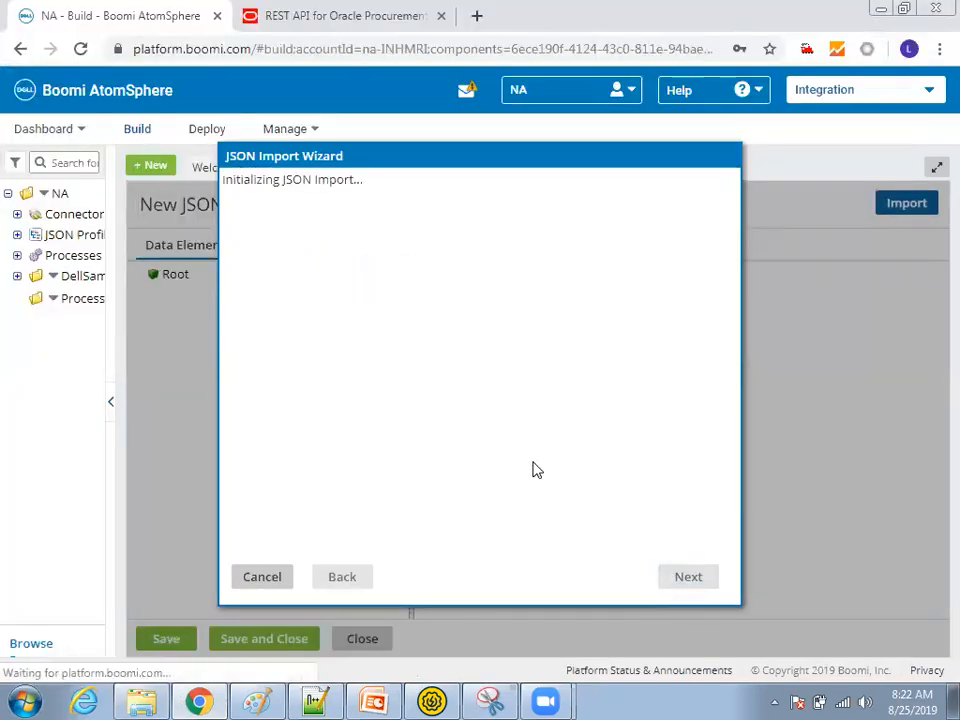
click(688, 576)
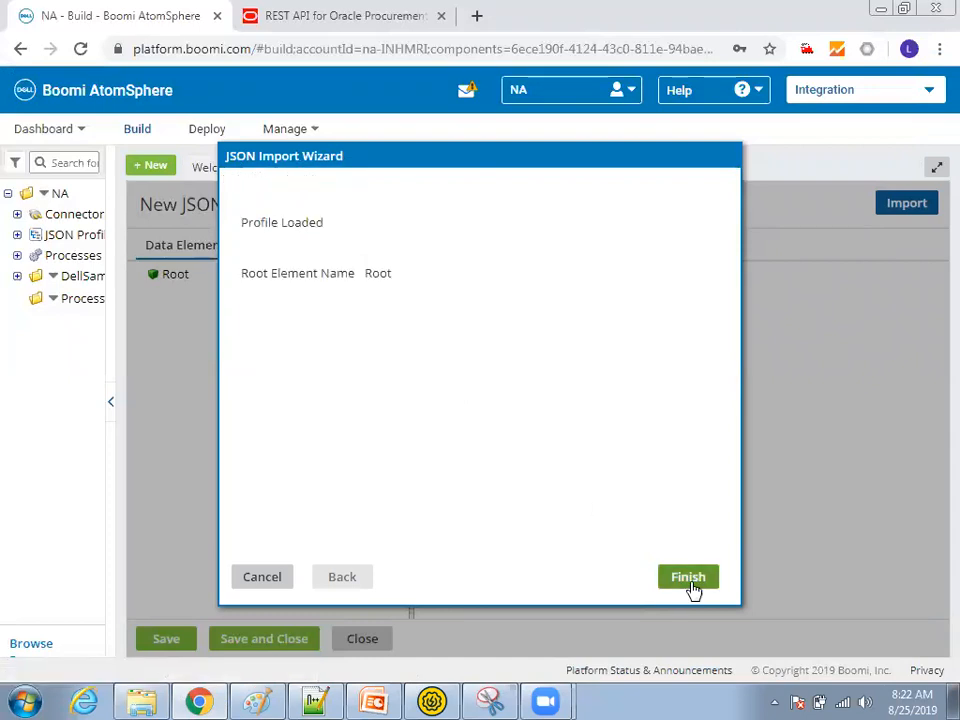
mouse_move(490, 406)
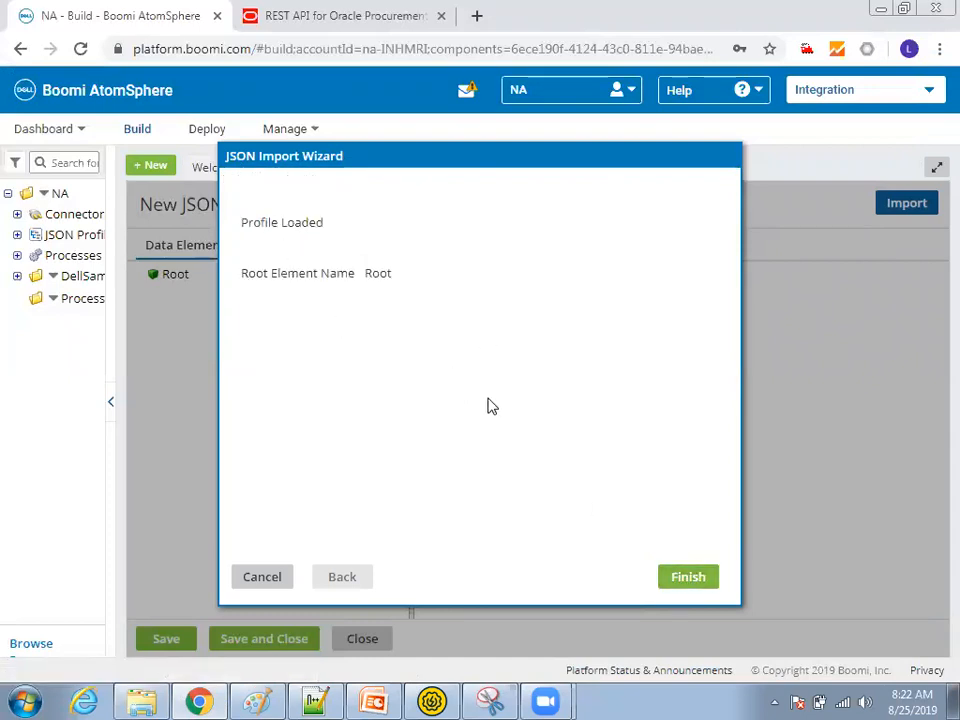
click(688, 576)
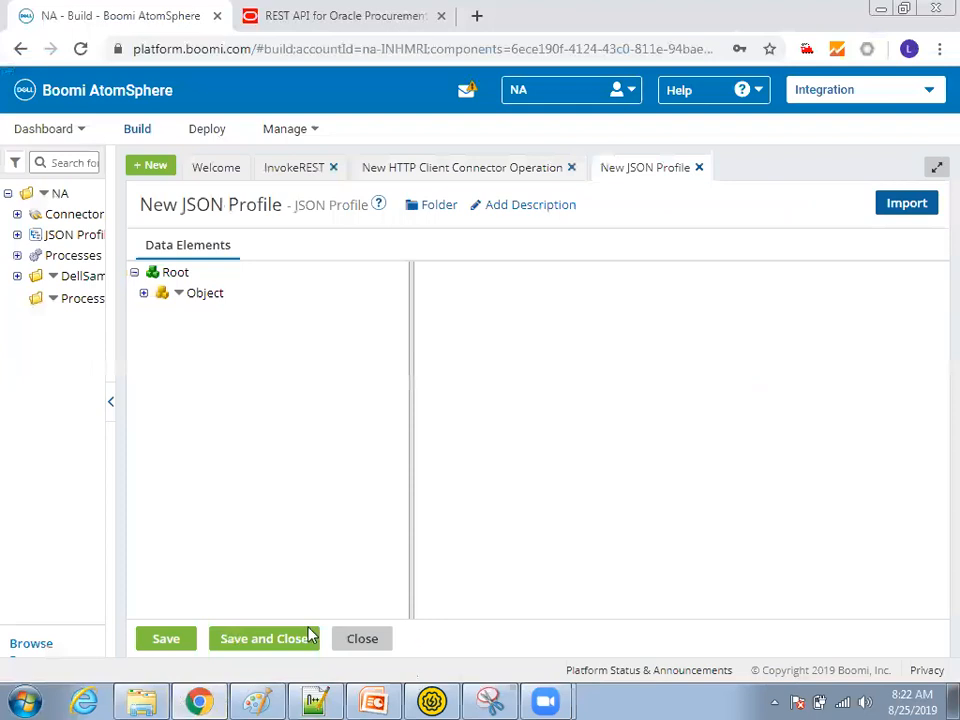
click(264, 638)
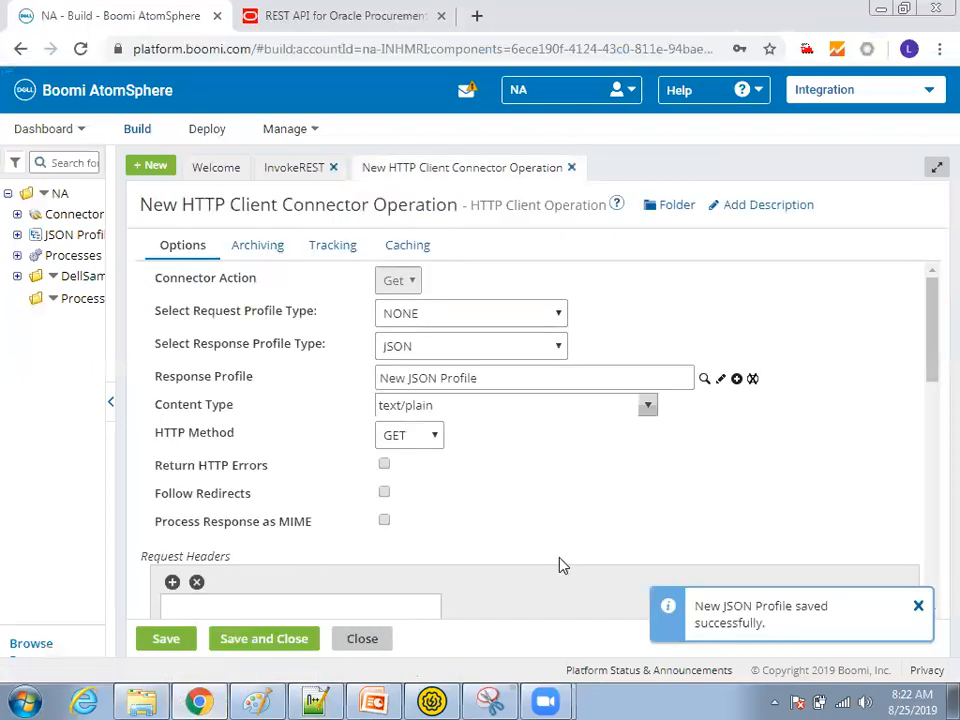
mouse_move(408, 244)
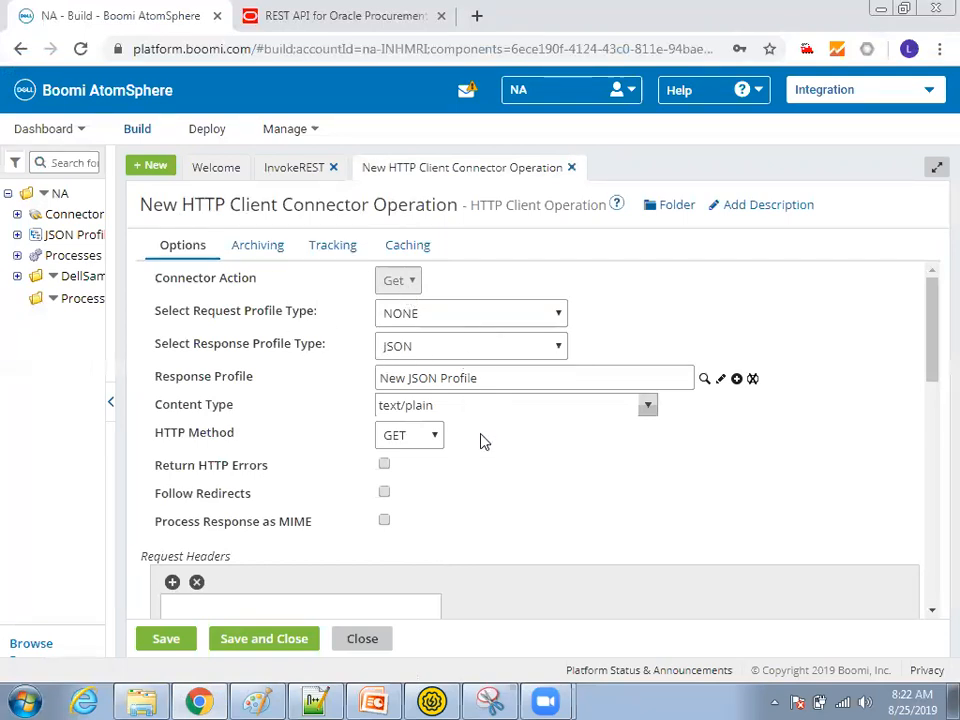
mouse_move(490, 504)
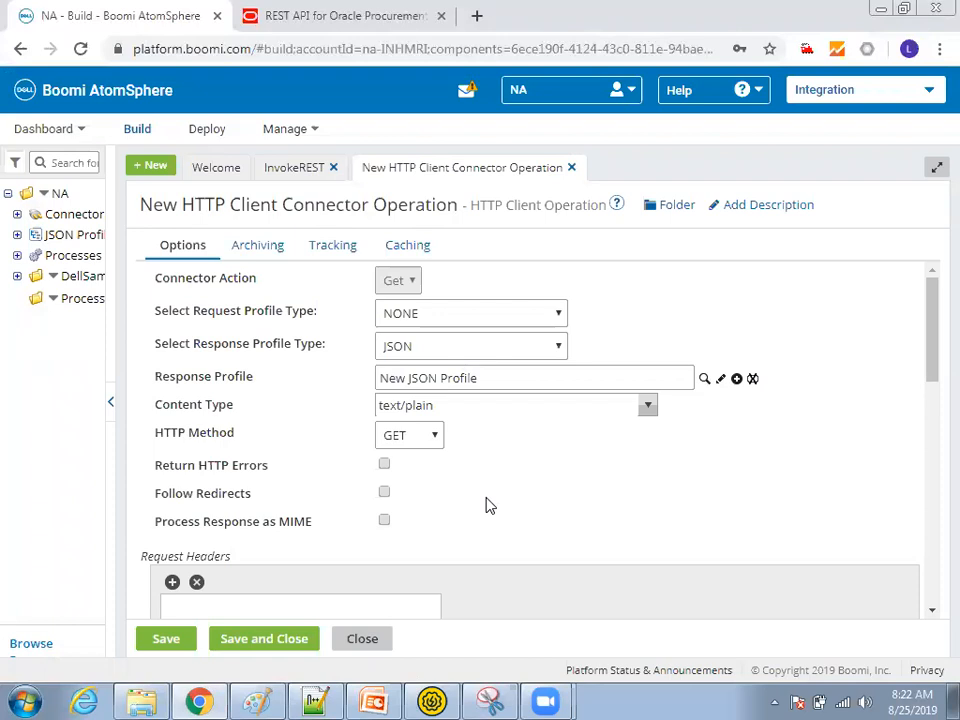
Keep GET as the operation's HTTP method before saving it.
click(408, 434)
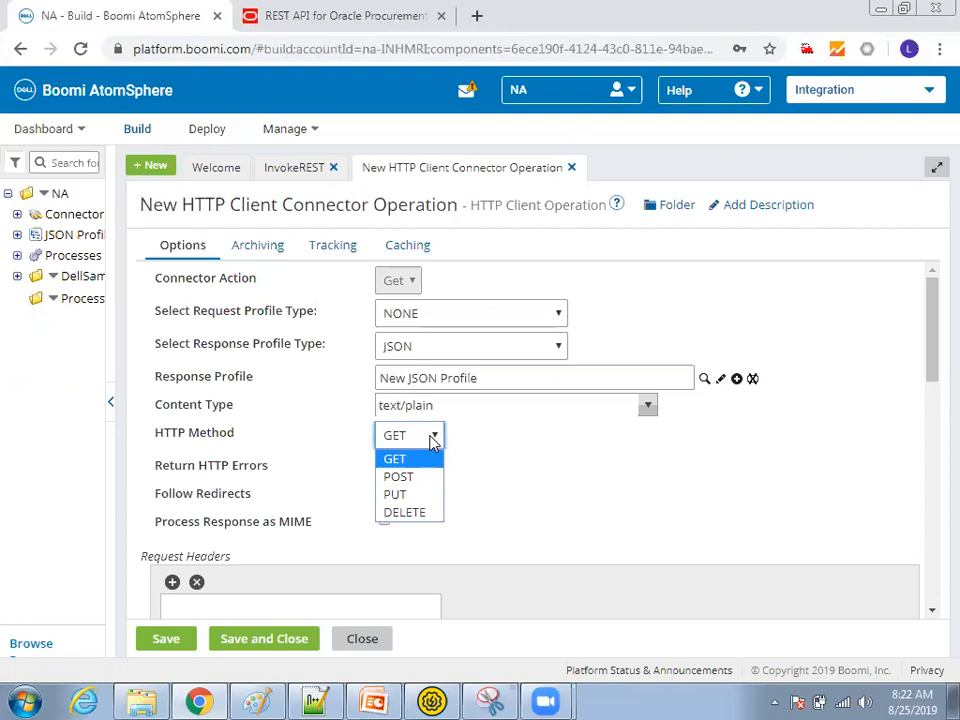
click(394, 458)
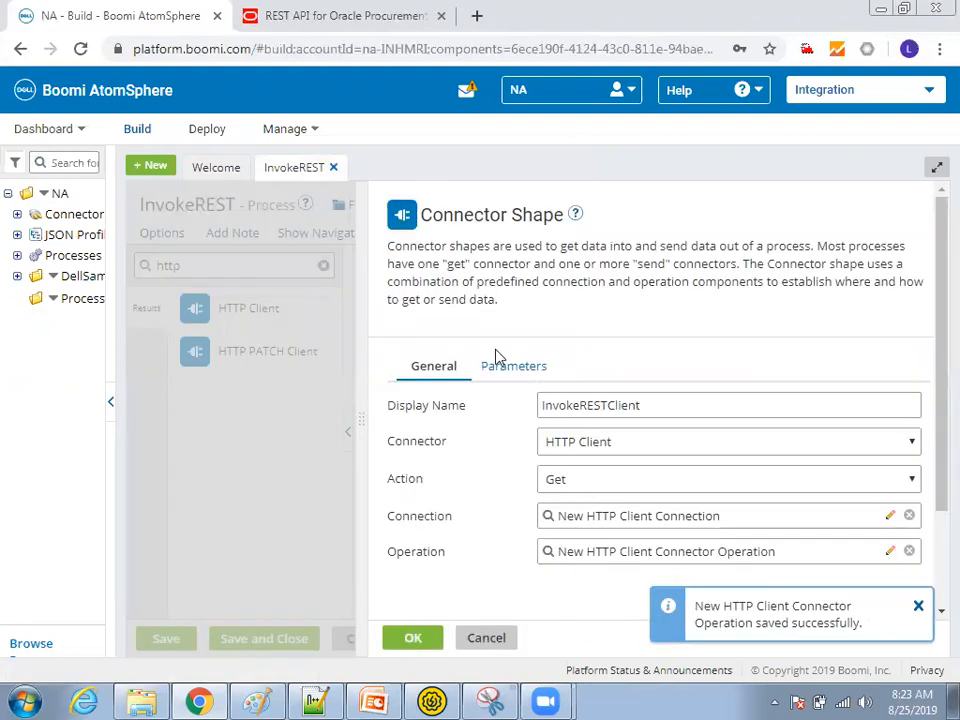
mouse_move(452, 594)
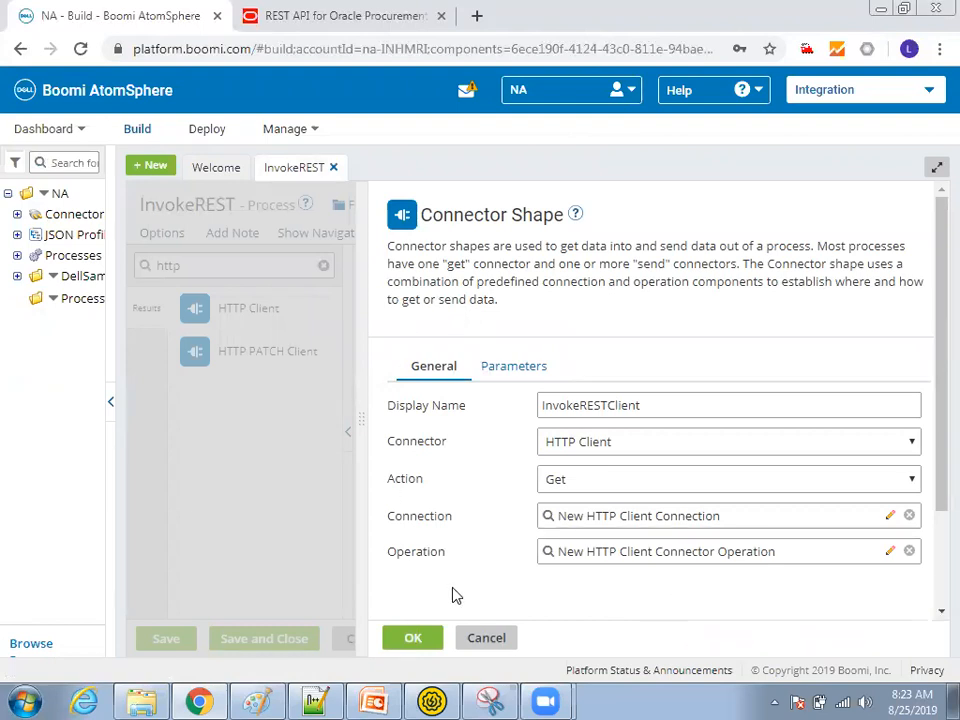
Confirm InvokeRESTClient's settings and leave it deselected on the InvokeREST canvas.
click(412, 636)
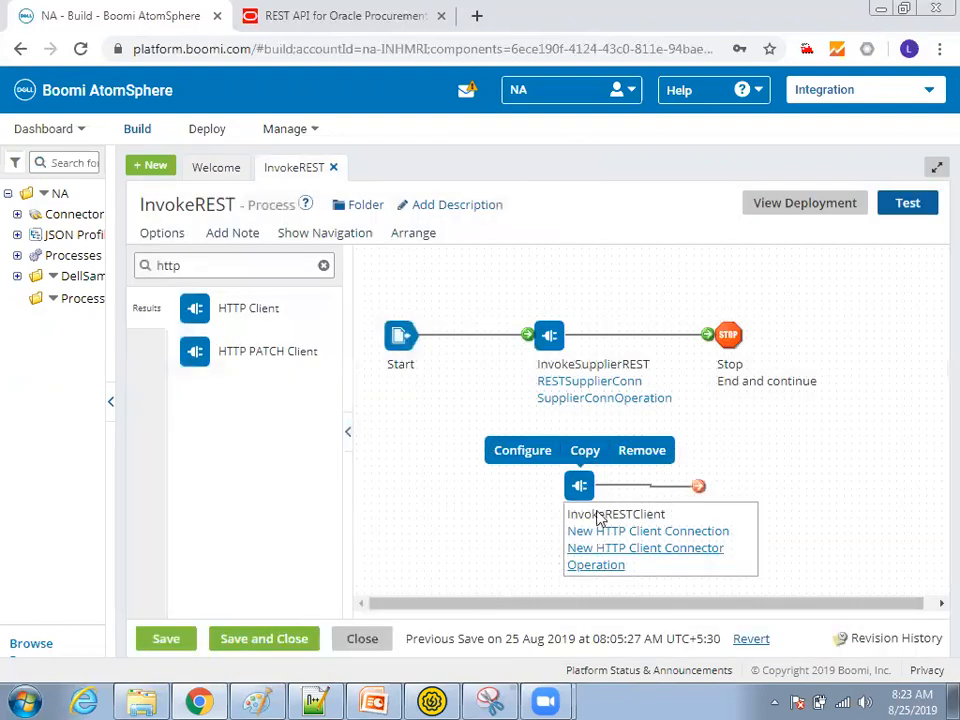
mouse_move(568, 516)
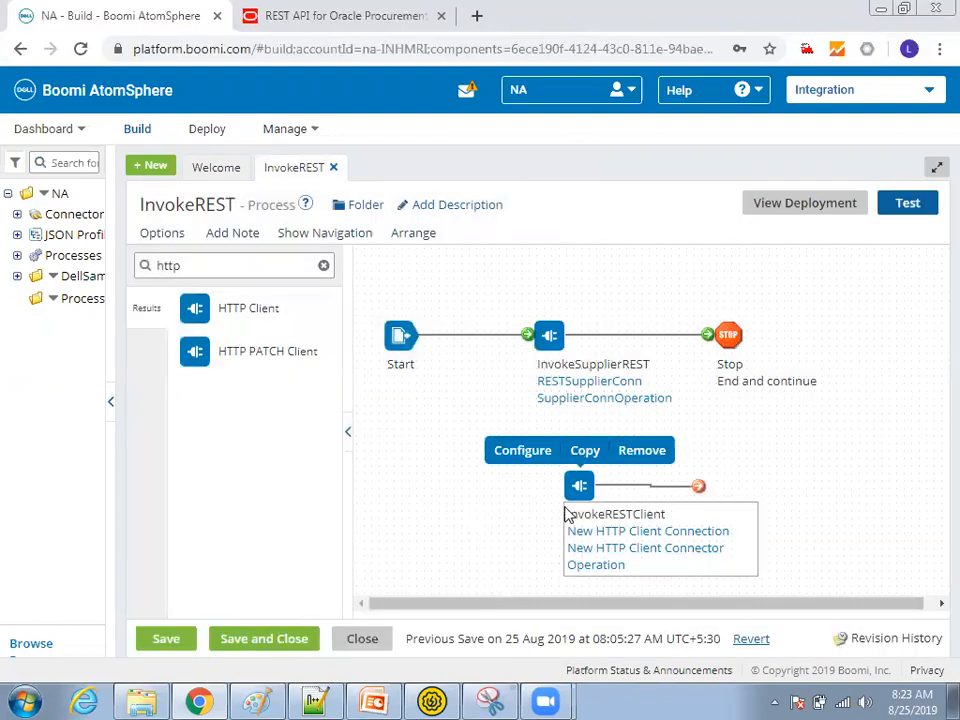
click(504, 344)
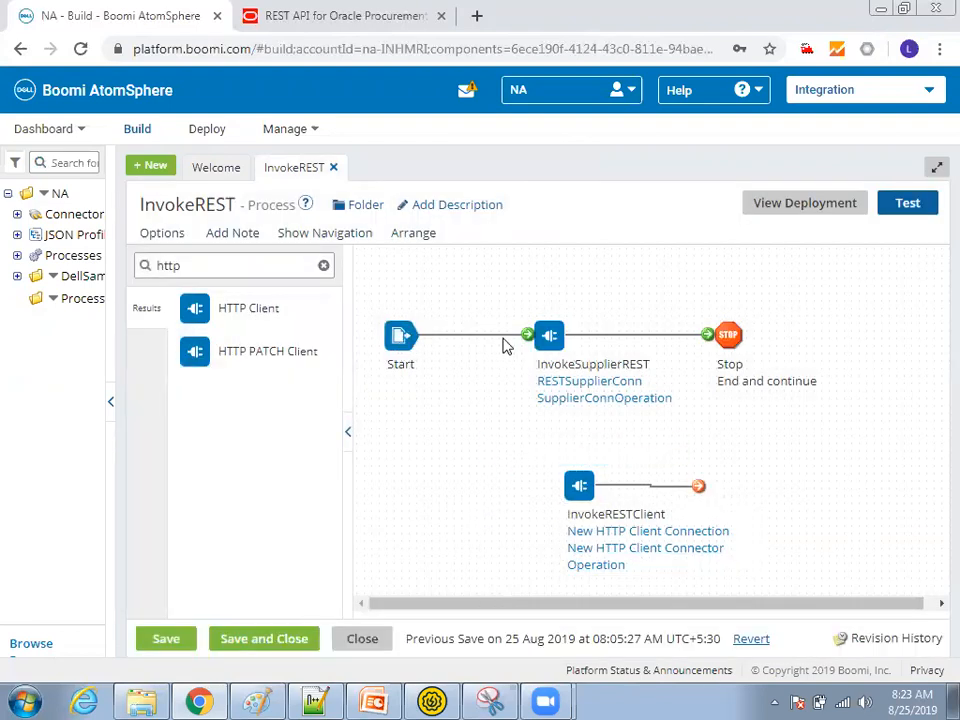
mouse_move(400, 336)
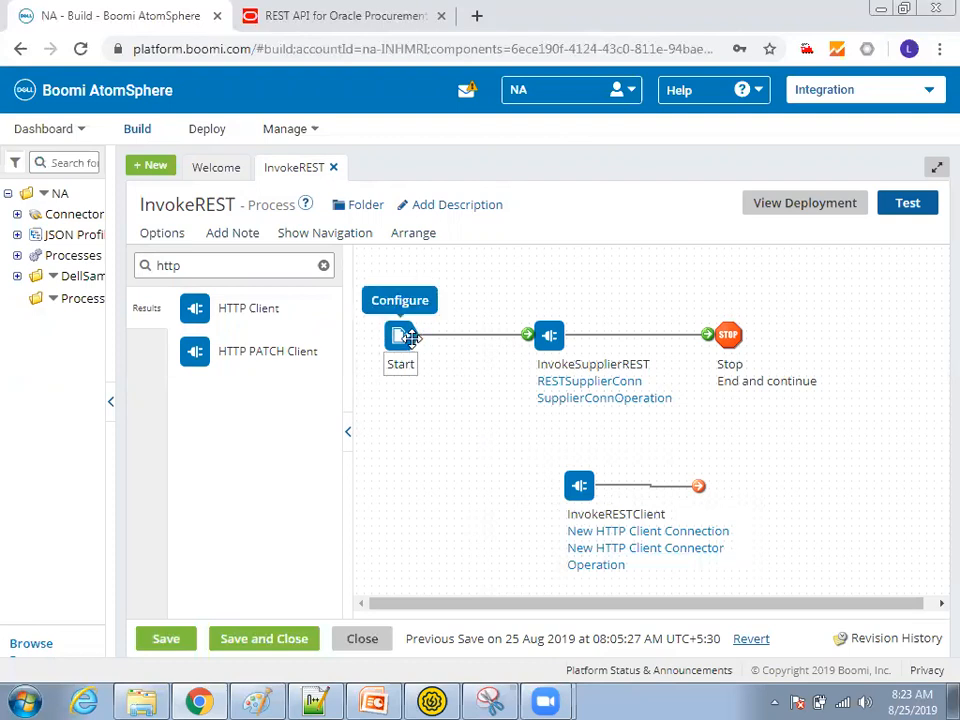
mouse_move(700, 488)
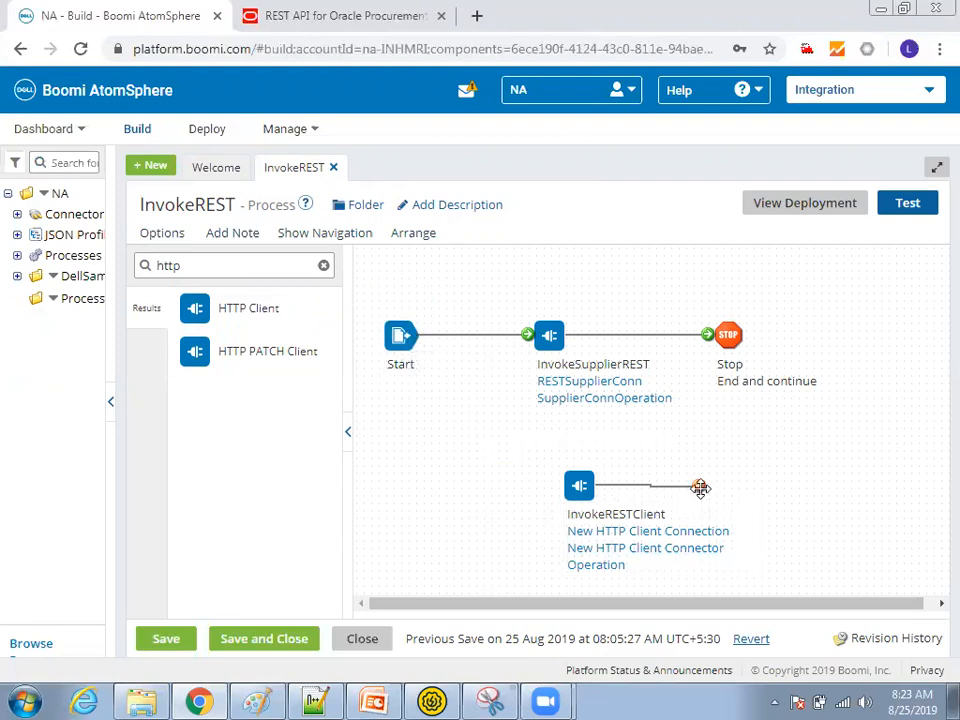
click(728, 336)
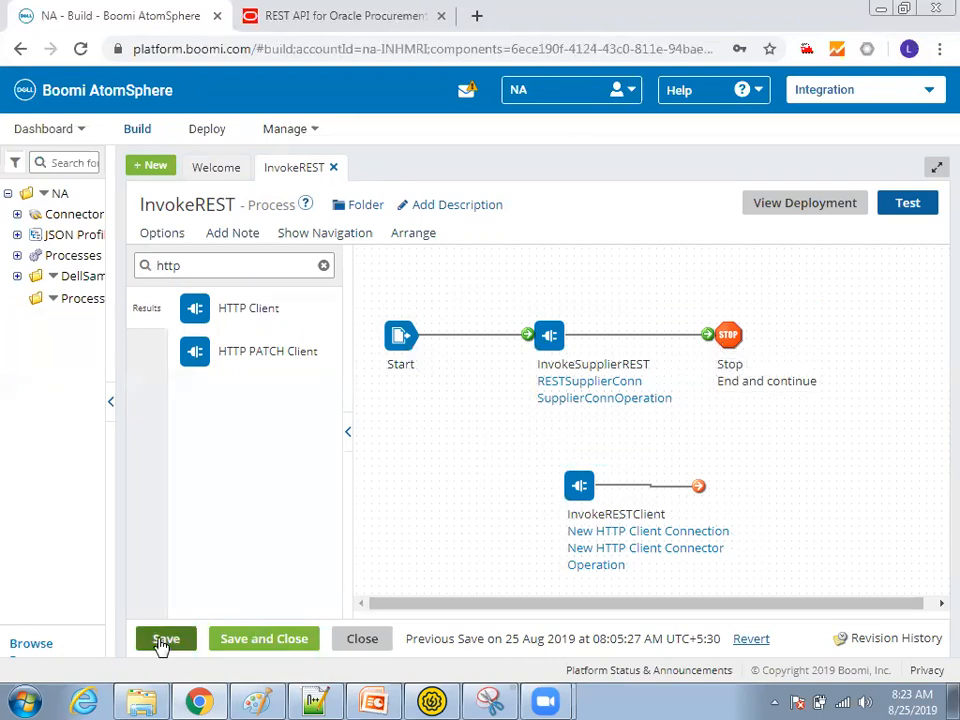
Save the InvokeREST process and run a test of it on the 192.168.0.3 atom.
click(166, 638)
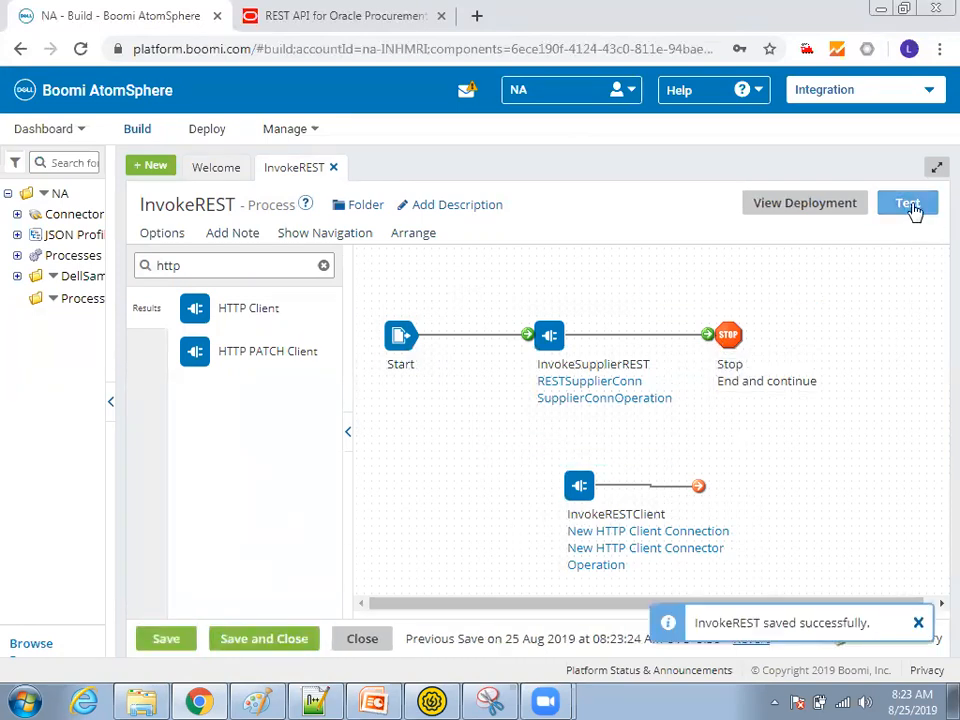
click(908, 204)
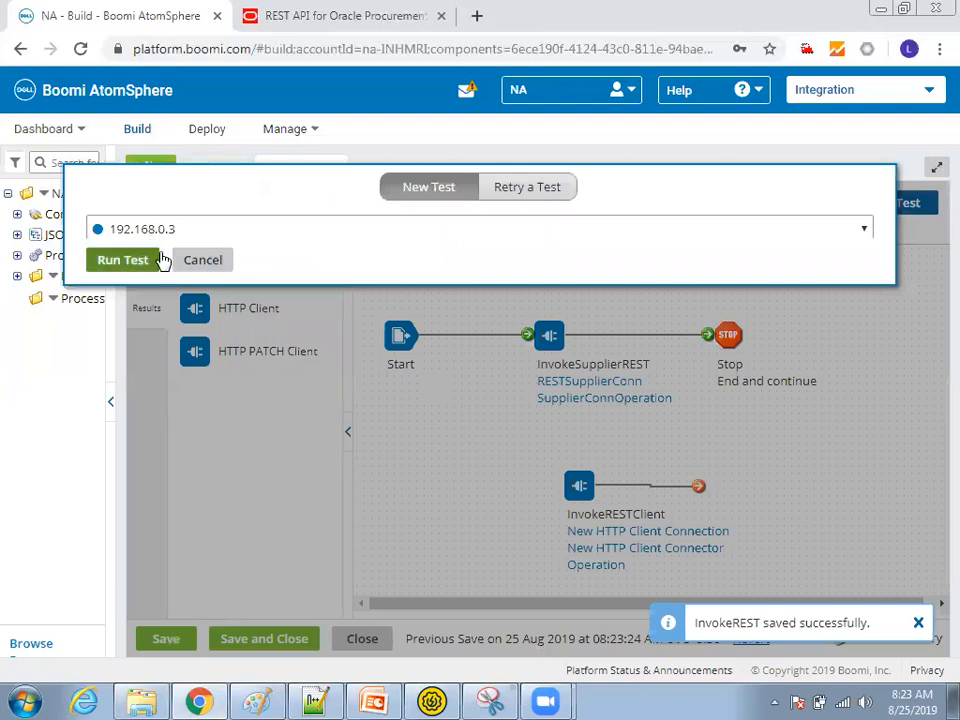
click(122, 260)
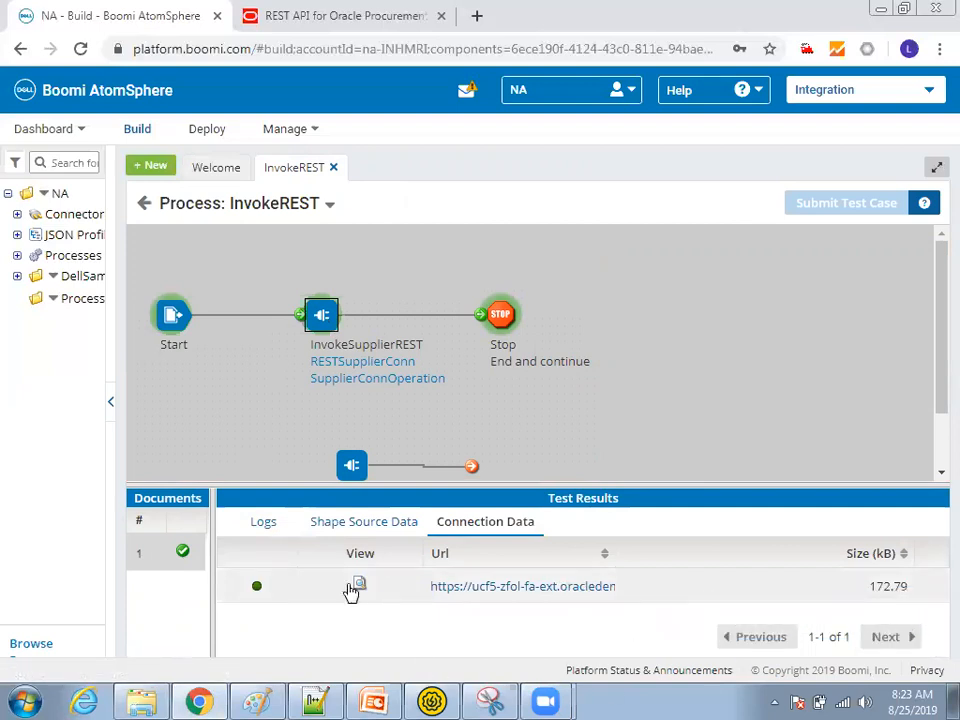
mouse_move(378, 634)
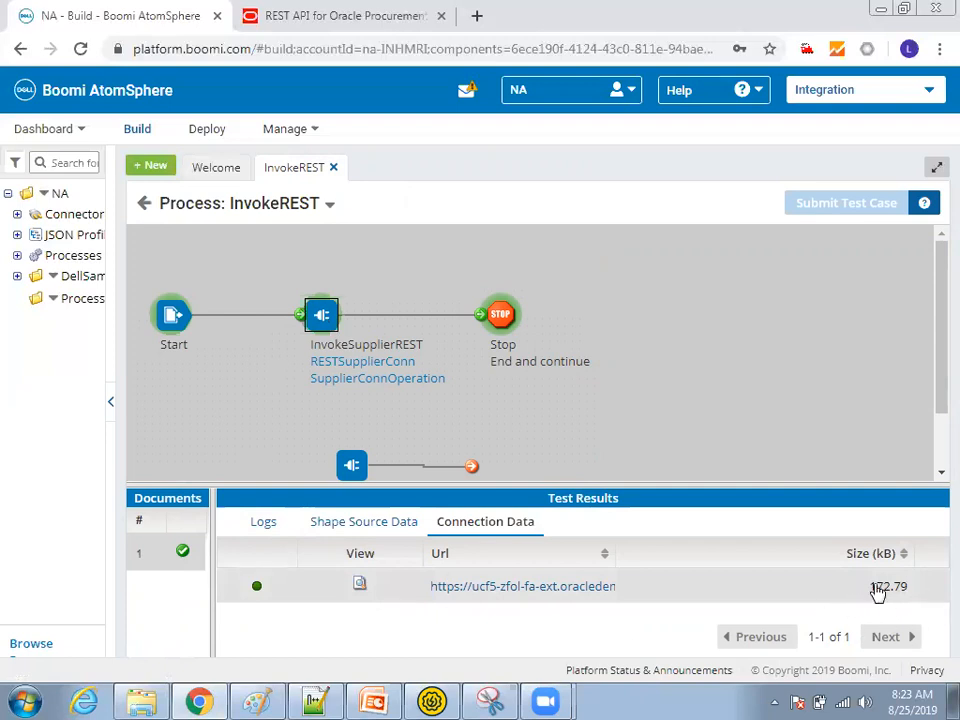
View the supplier JSON returned by the HTTP connection in the Document Viewer and scroll through it.
click(360, 584)
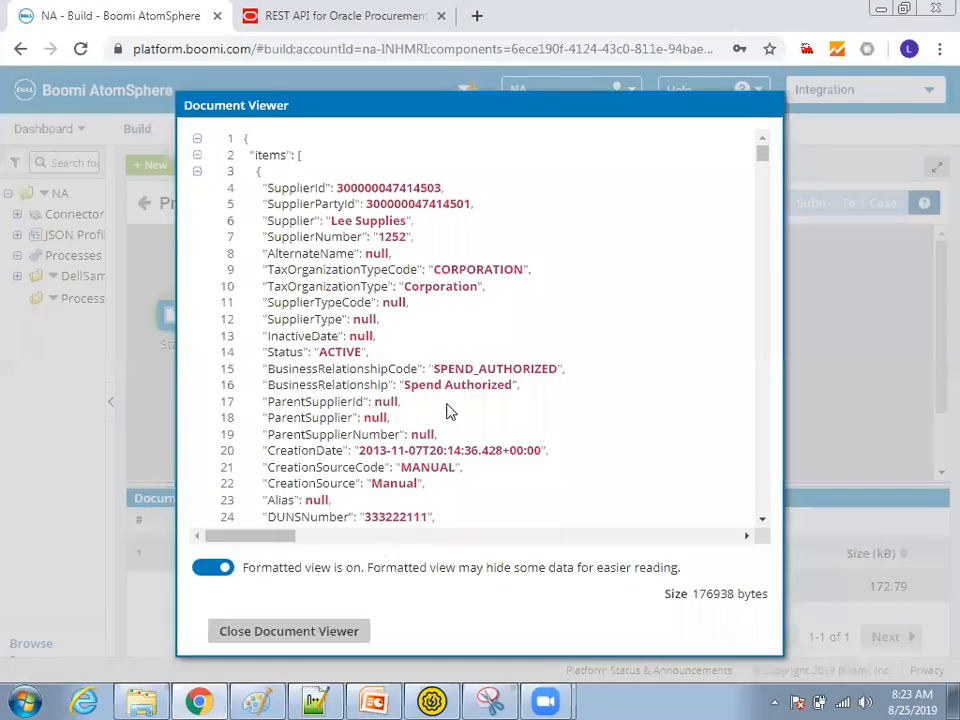
scroll(down, 3)
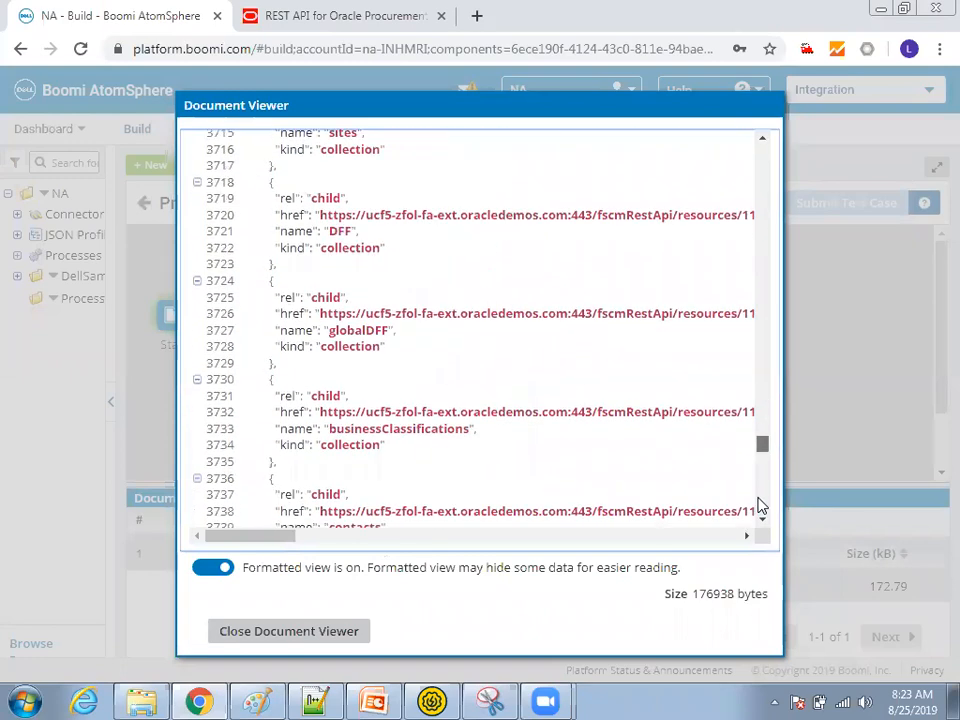
scroll(down, 3)
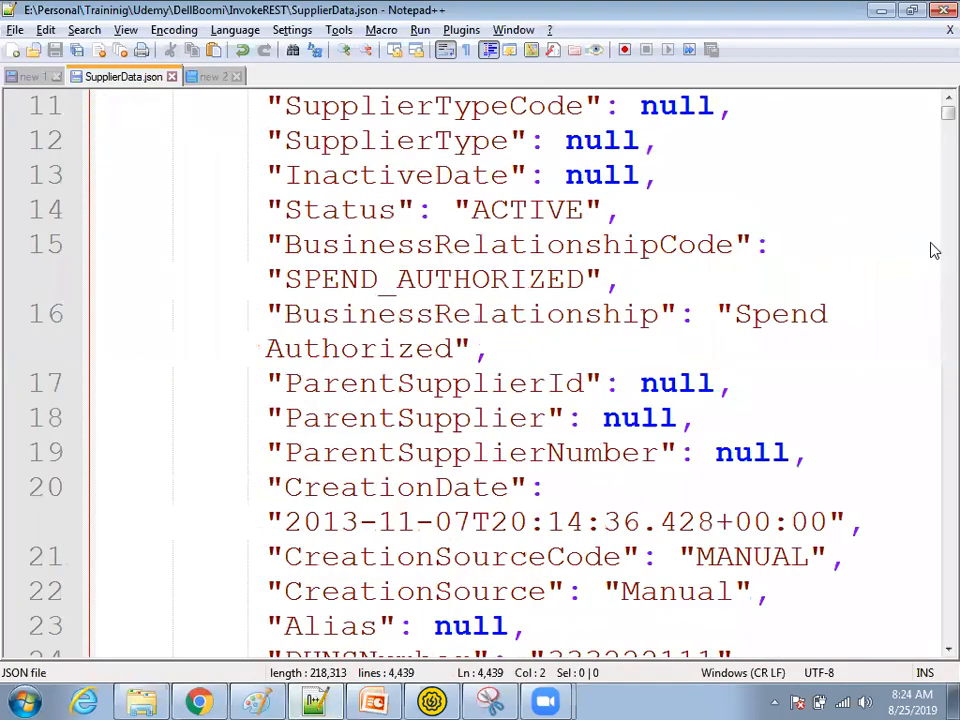
click(548, 452)
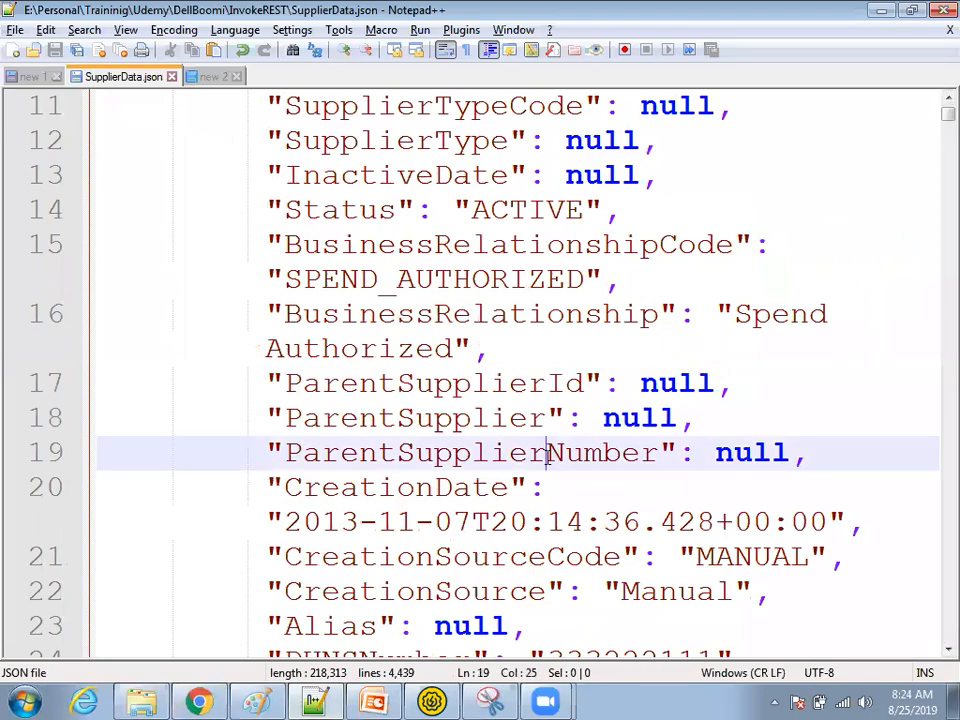
scroll(down, 3)
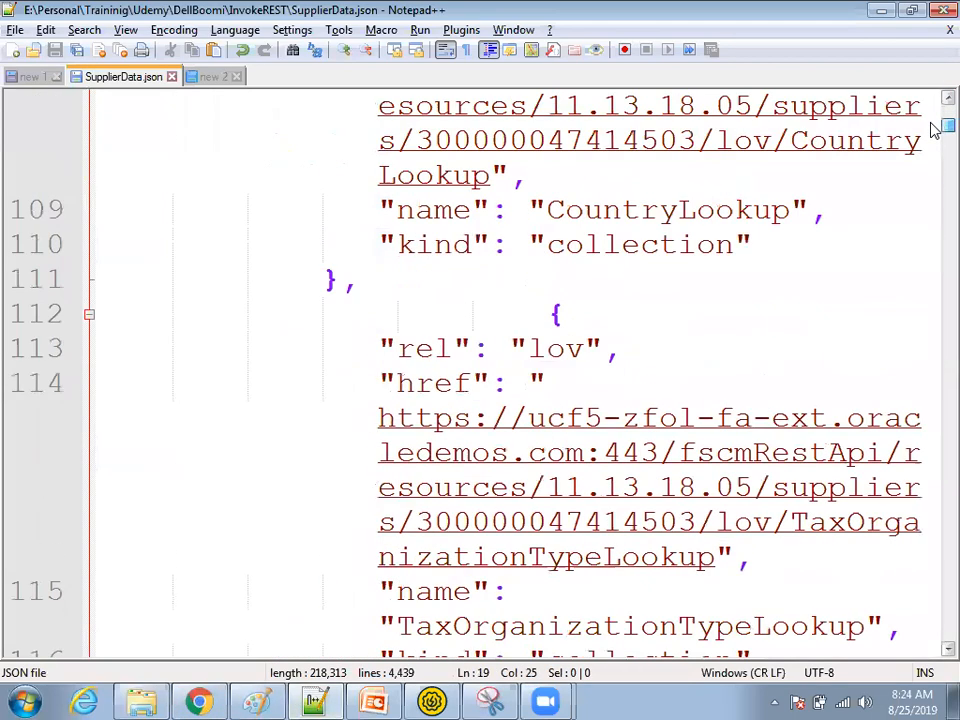
scroll(down, 3)
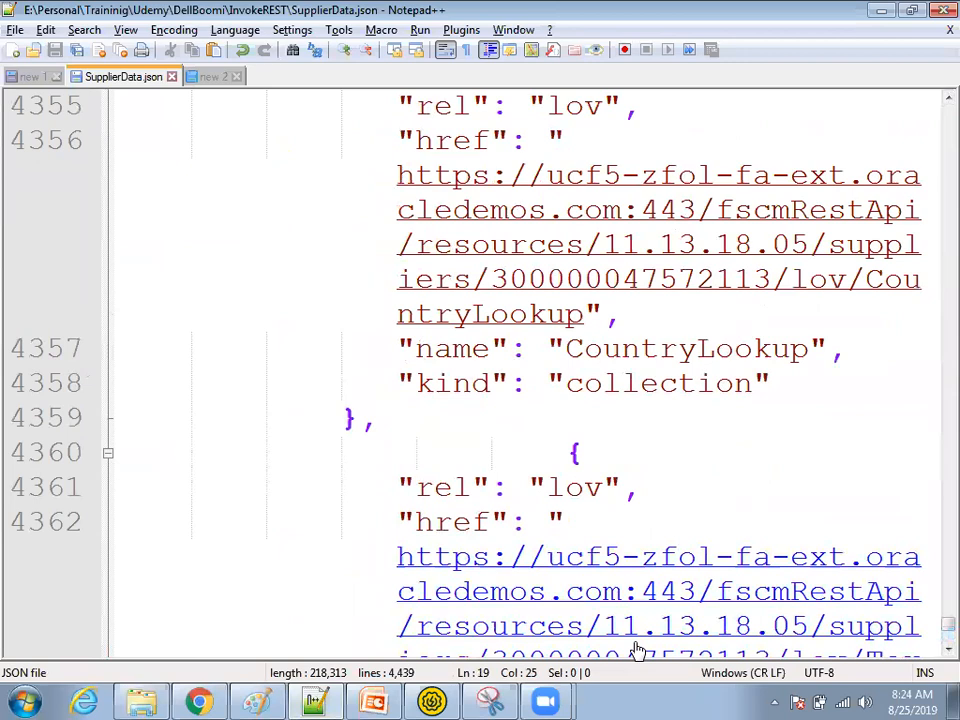
mouse_move(164, 656)
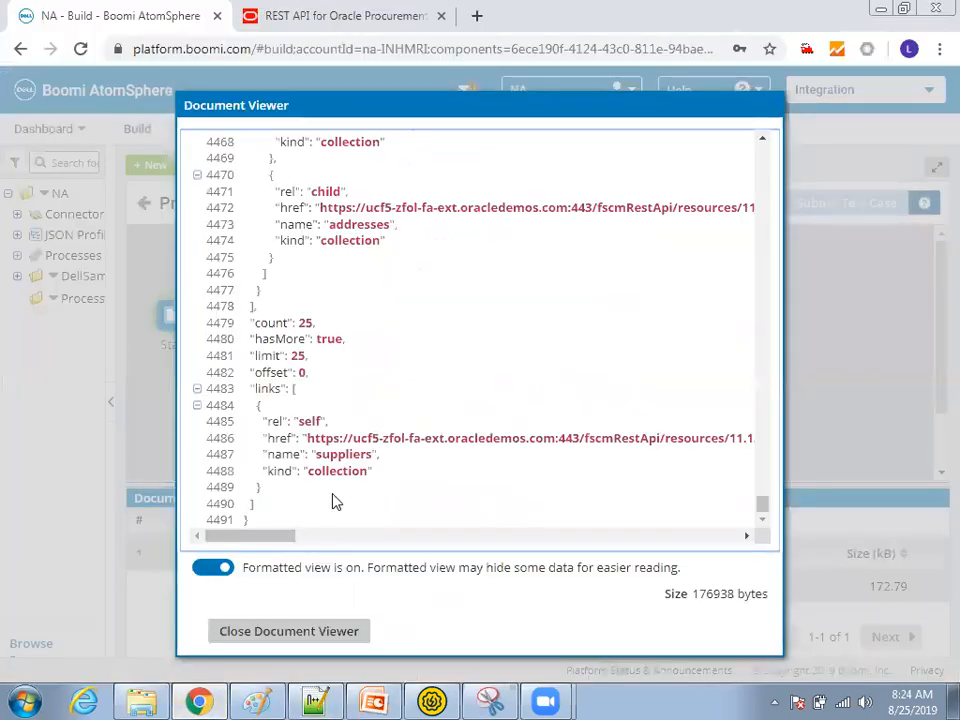
Close the Document Viewer after reviewing the supplier JSON, returning to the InvokeREST canvas.
click(764, 140)
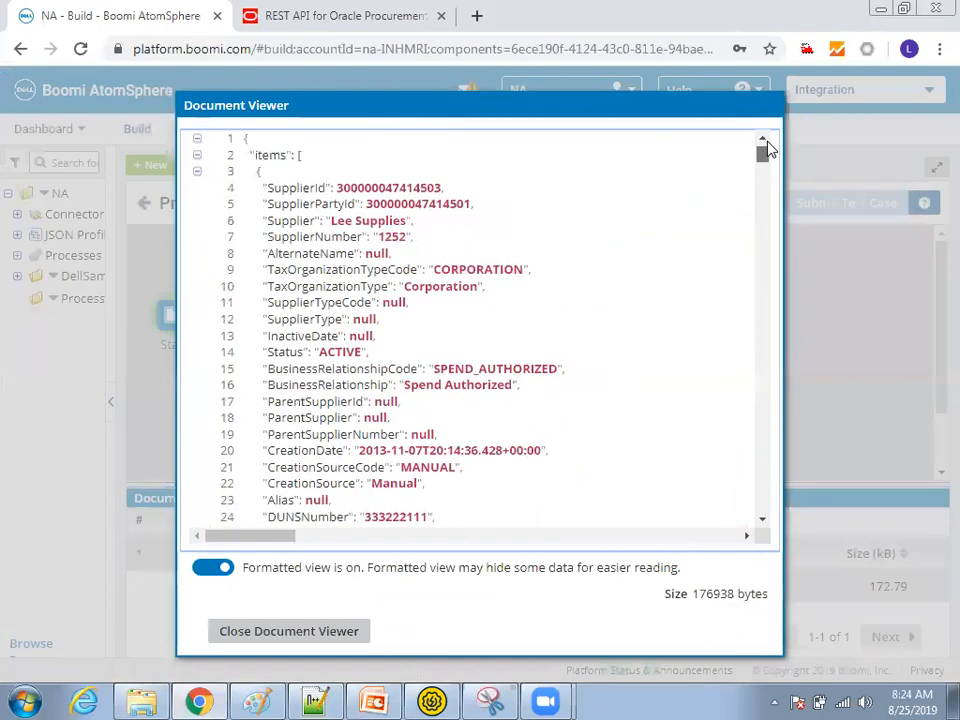
mouse_move(588, 320)
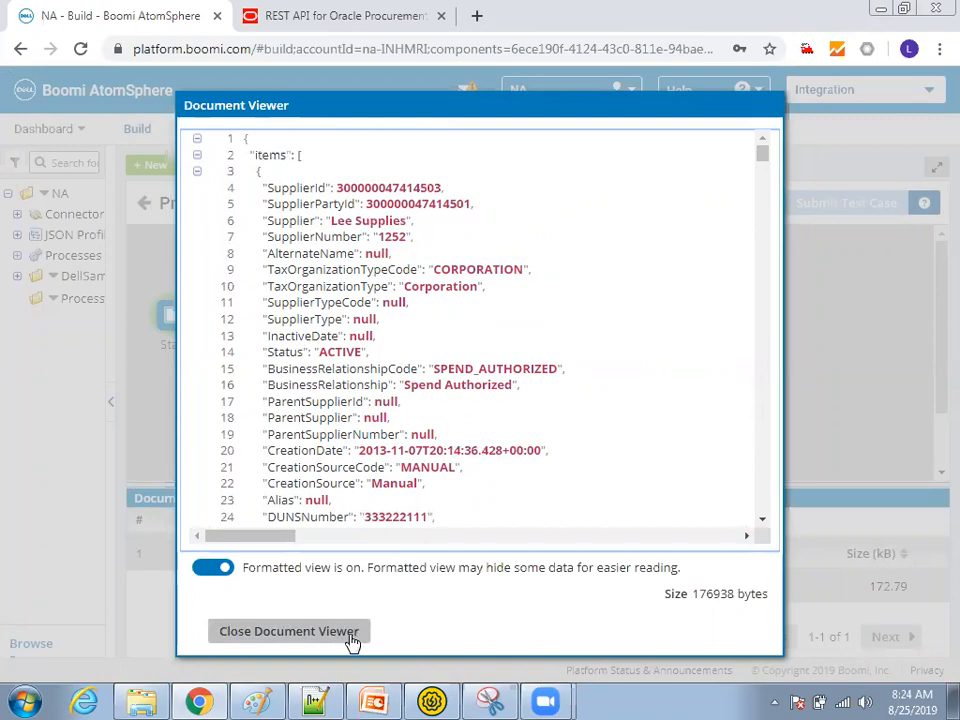
click(288, 632)
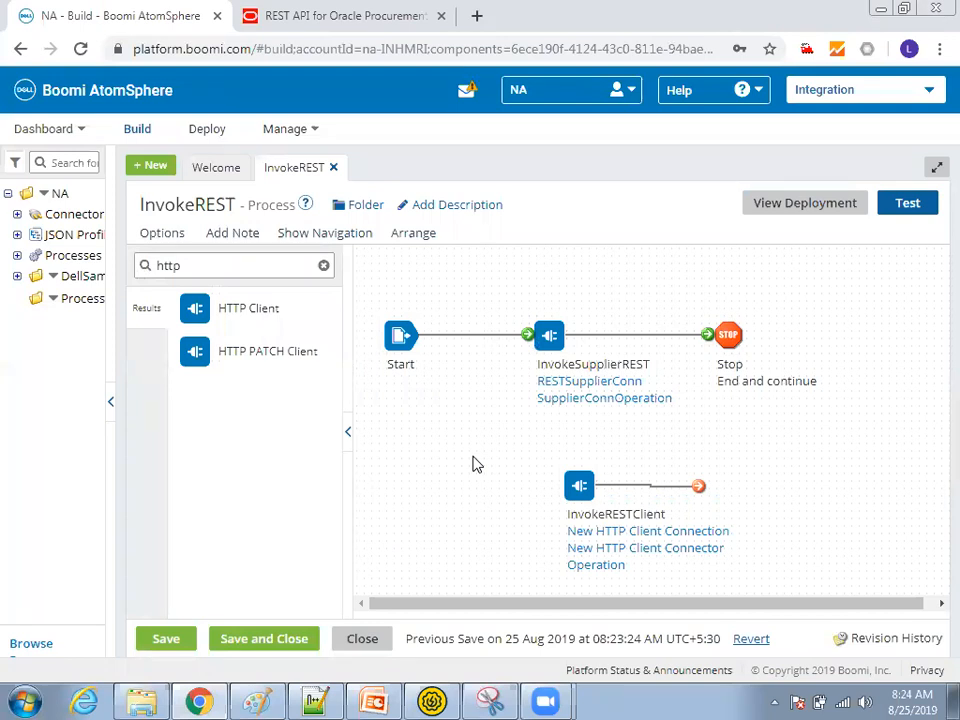
click(324, 264)
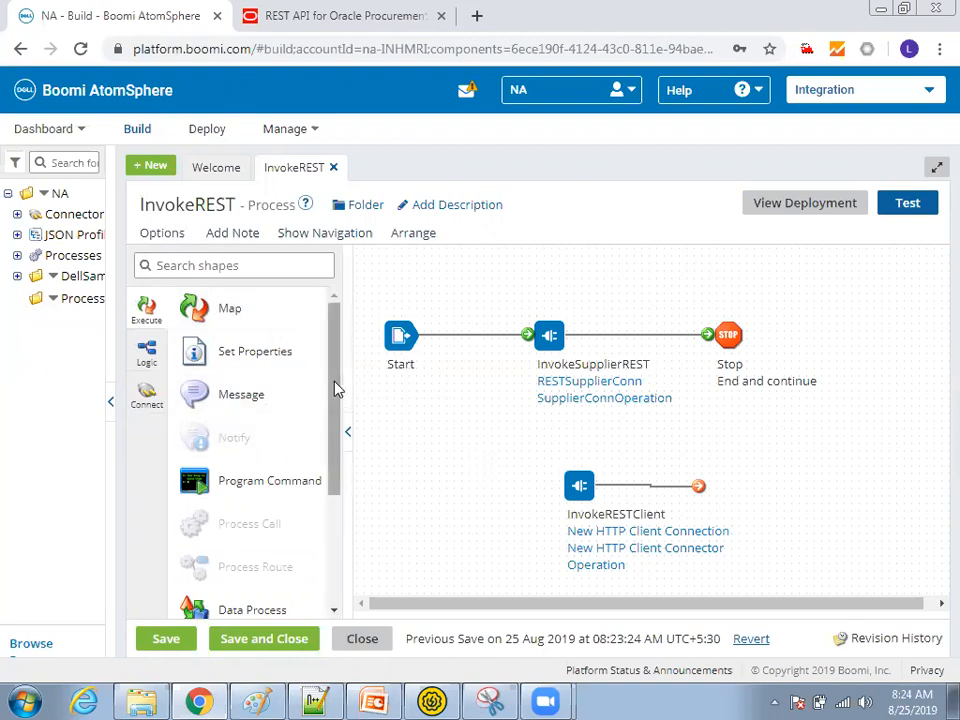
click(232, 264)
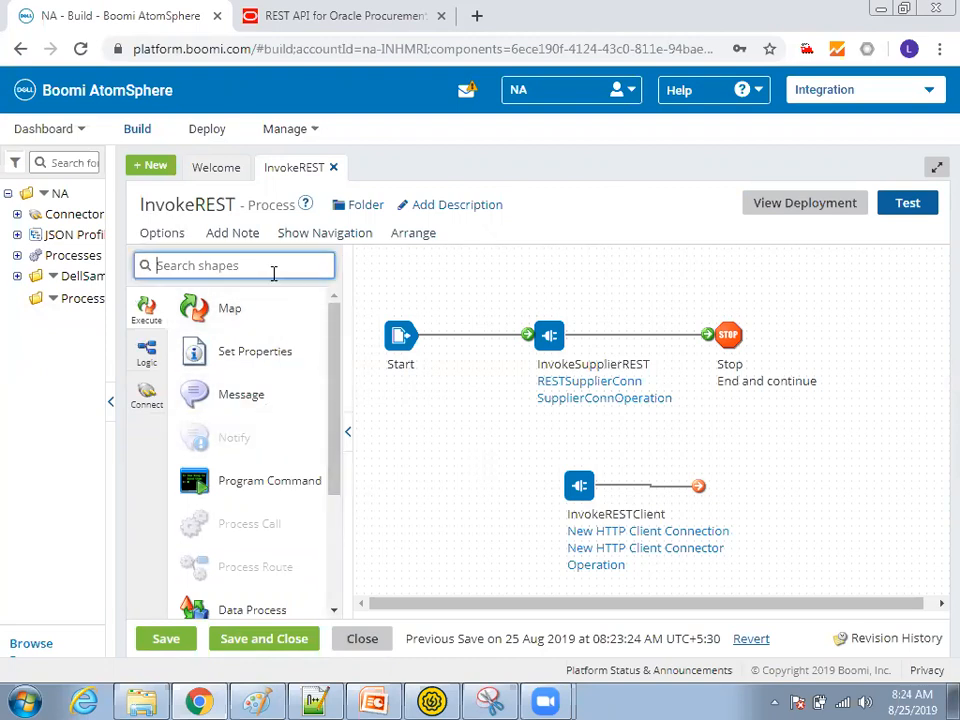
text(REST)
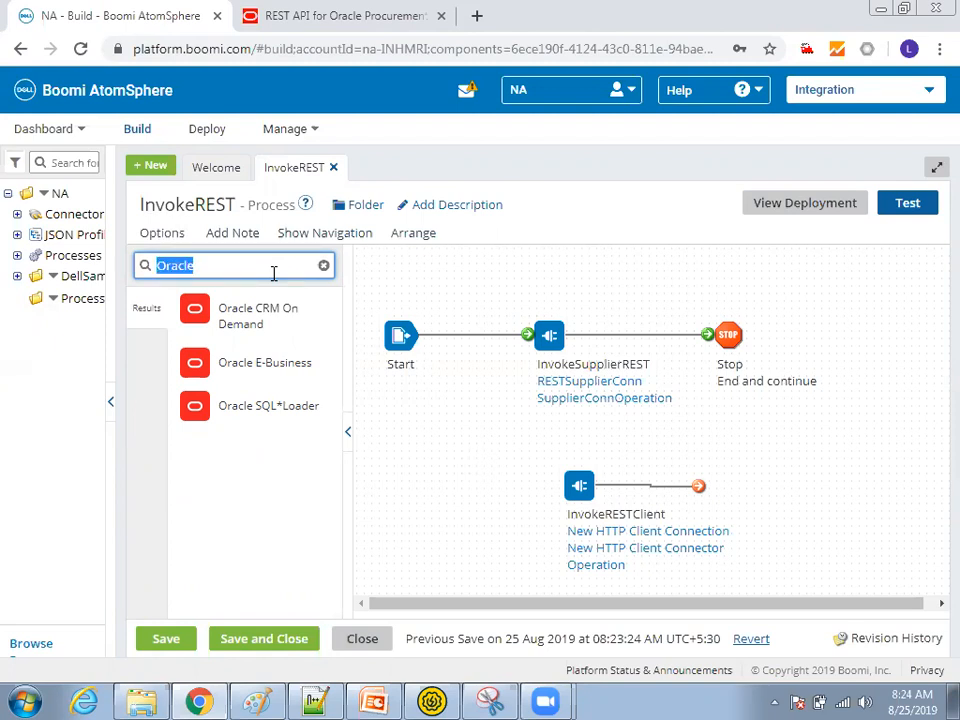
text(HTTP)
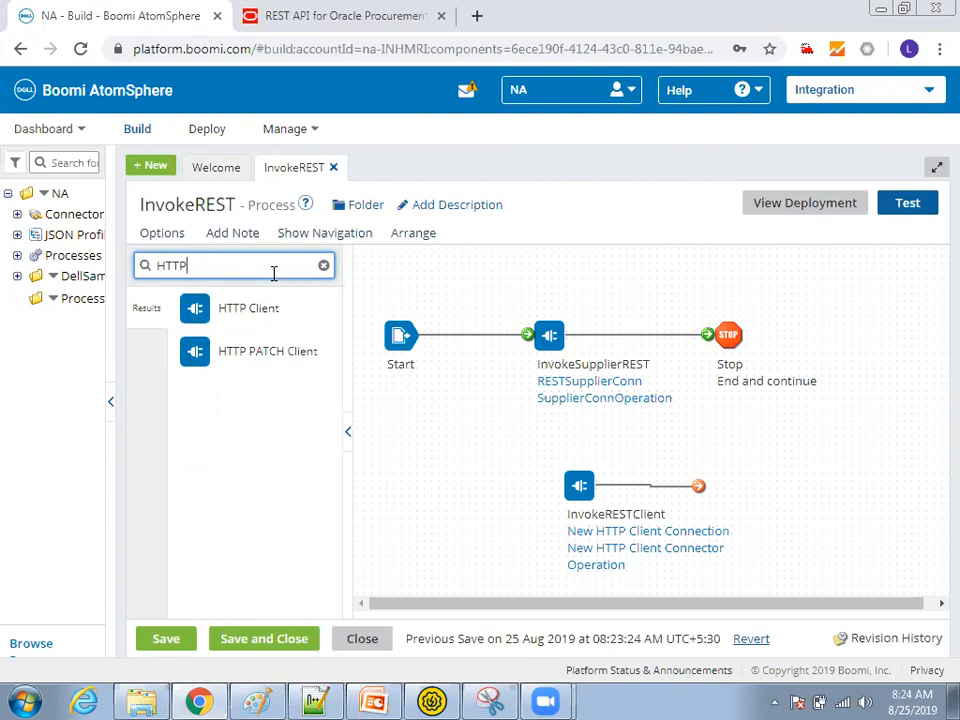
click(324, 264)
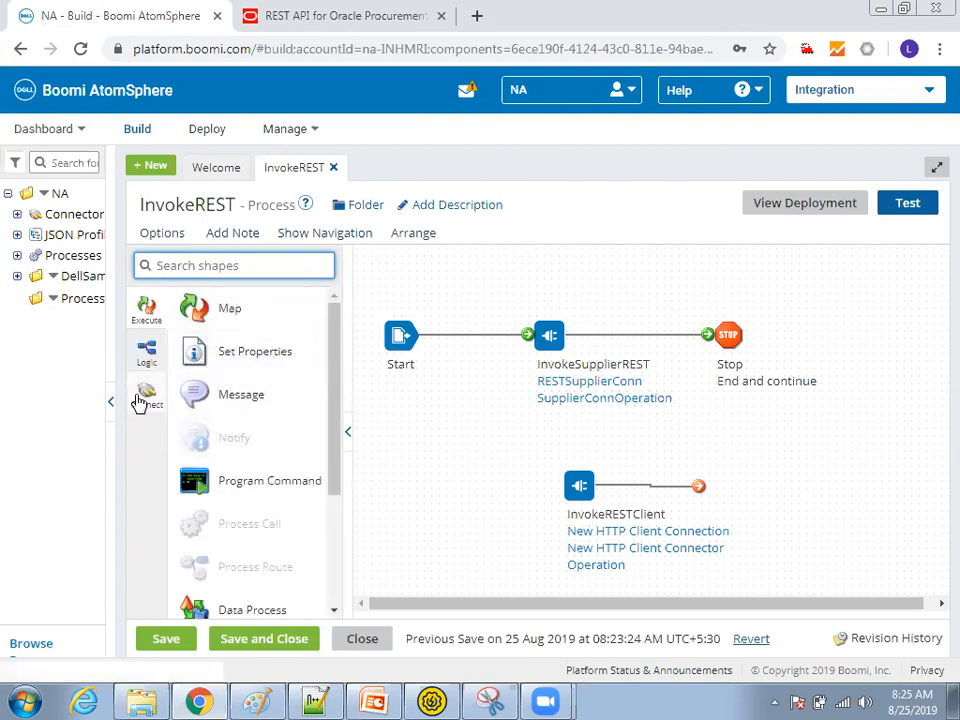
click(146, 396)
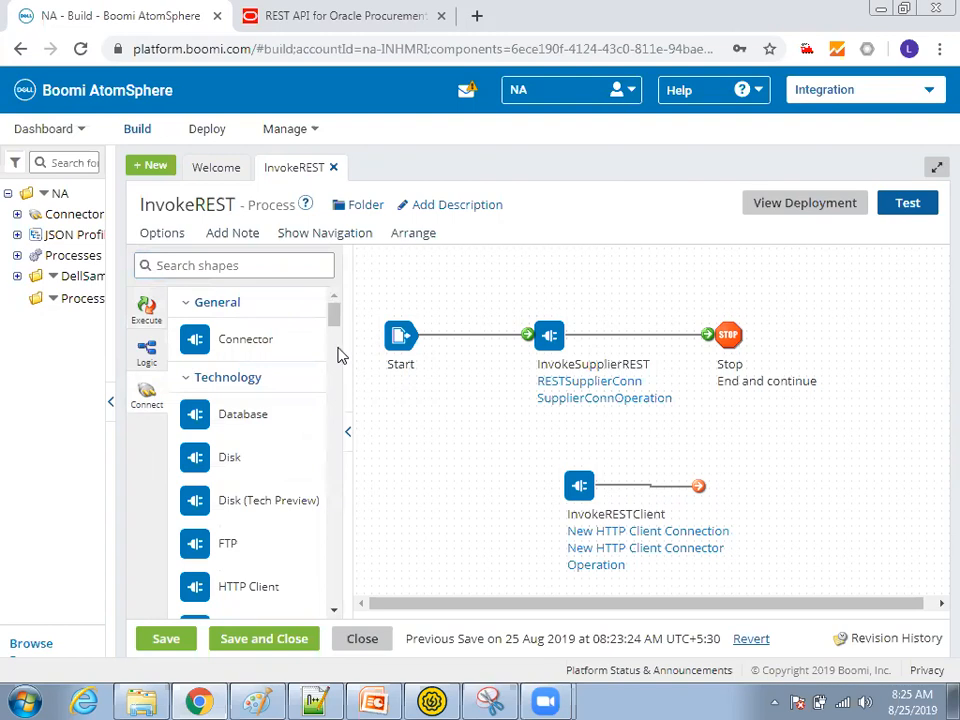
scroll(down, 3)
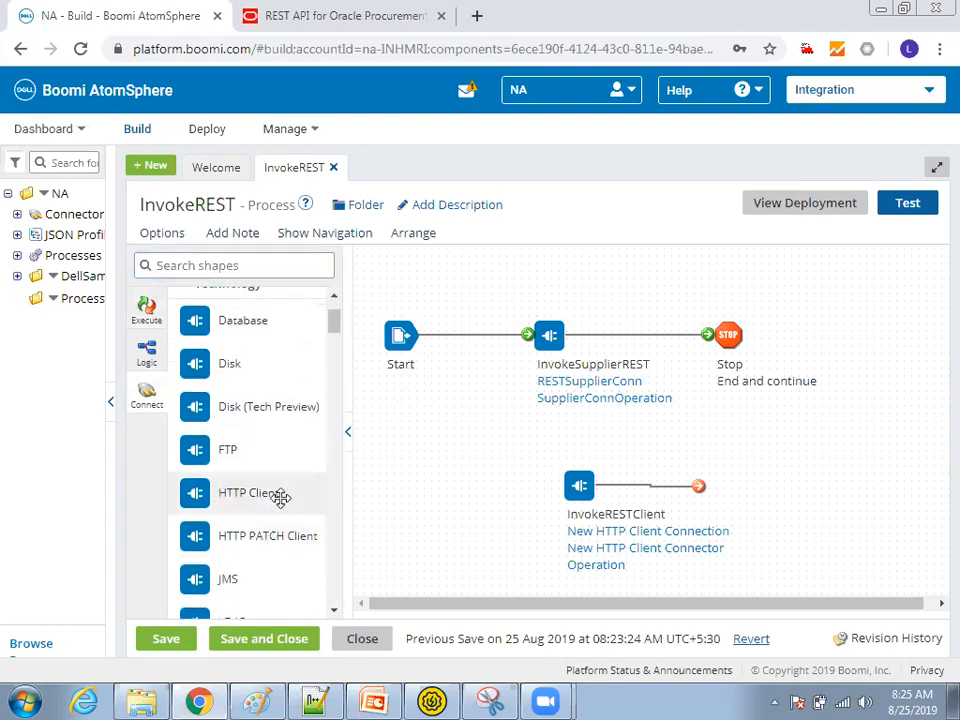
mouse_move(362, 504)
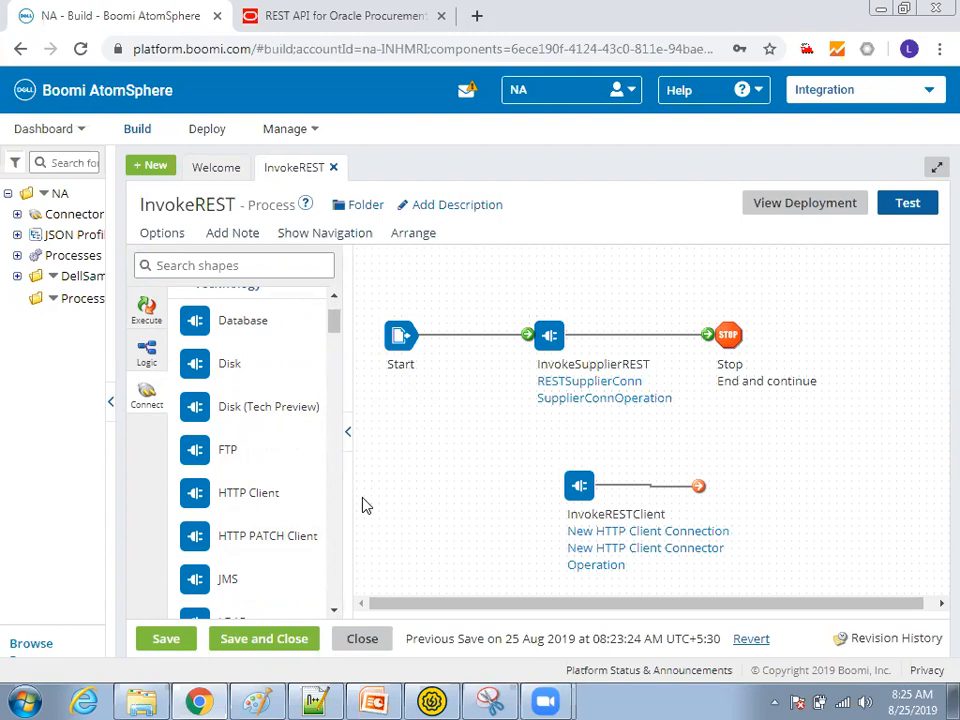
click(548, 336)
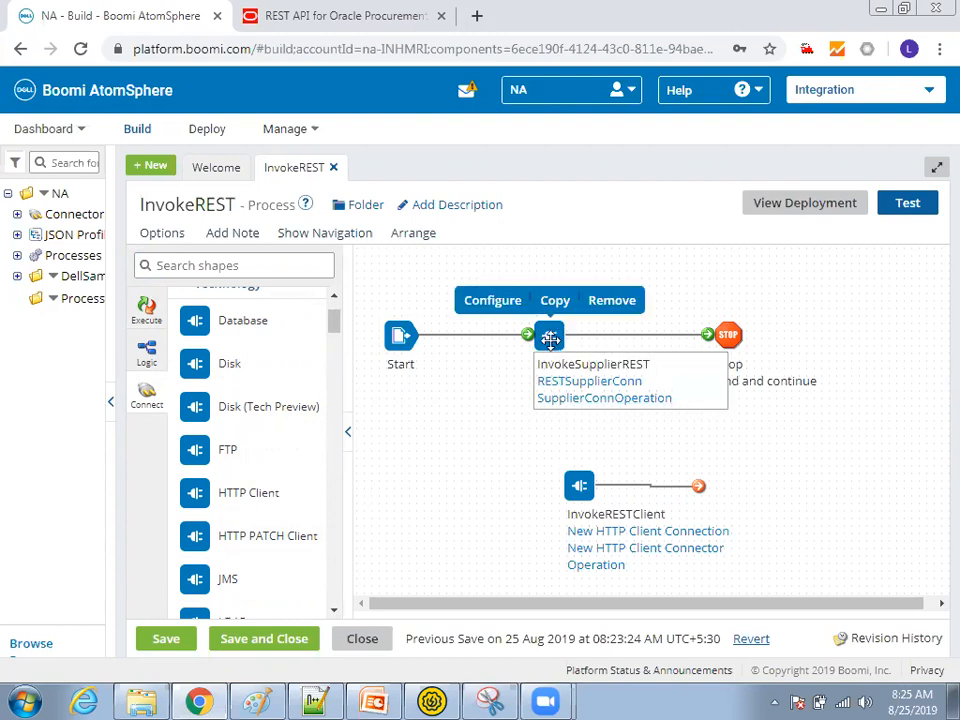
mouse_move(492, 300)
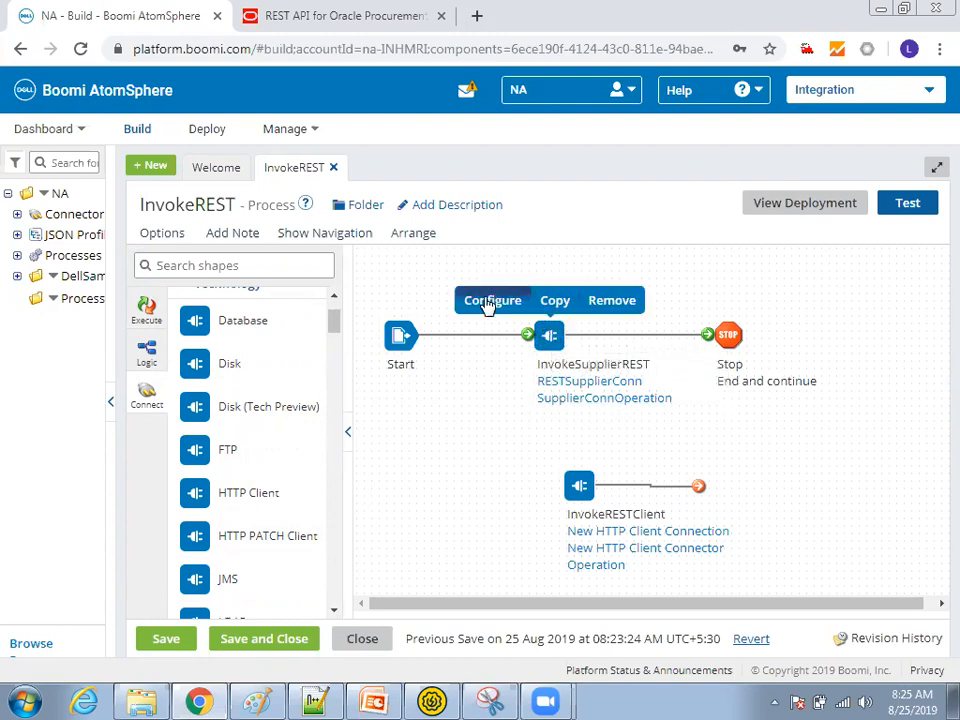
Review the InvokeSupplierREST connector's HTTP Client Get settings and cancel without changes.
click(492, 300)
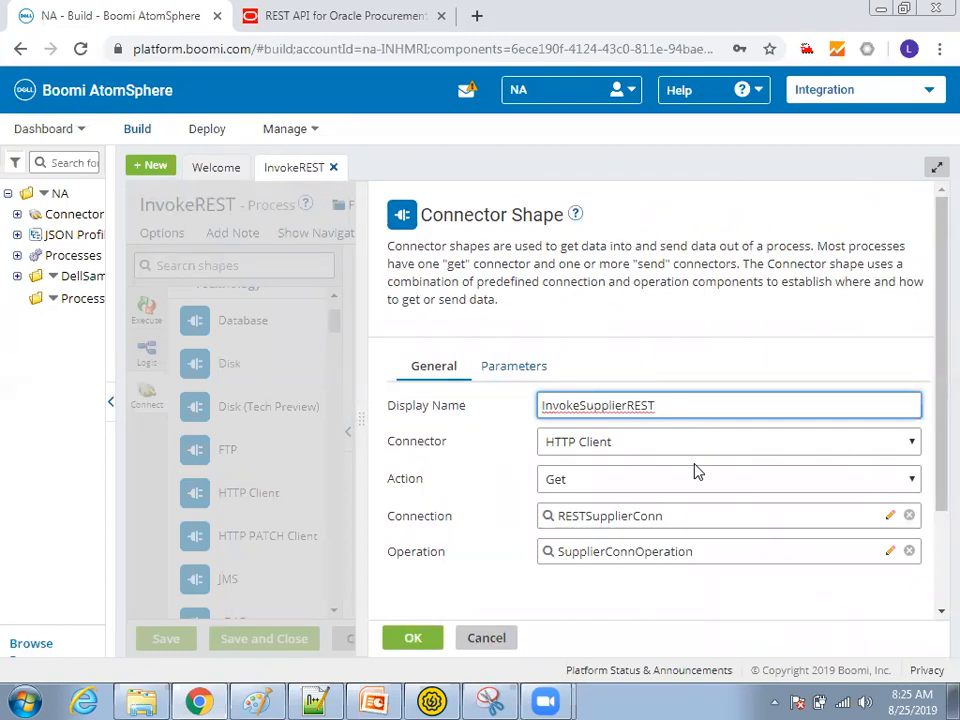
mouse_move(500, 544)
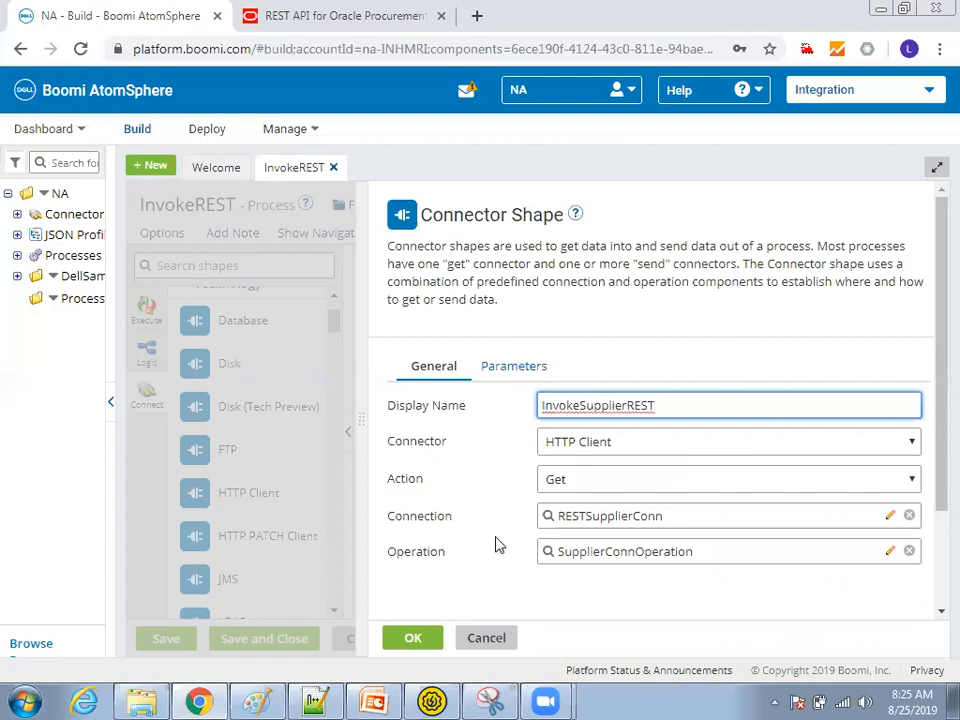
mouse_move(484, 550)
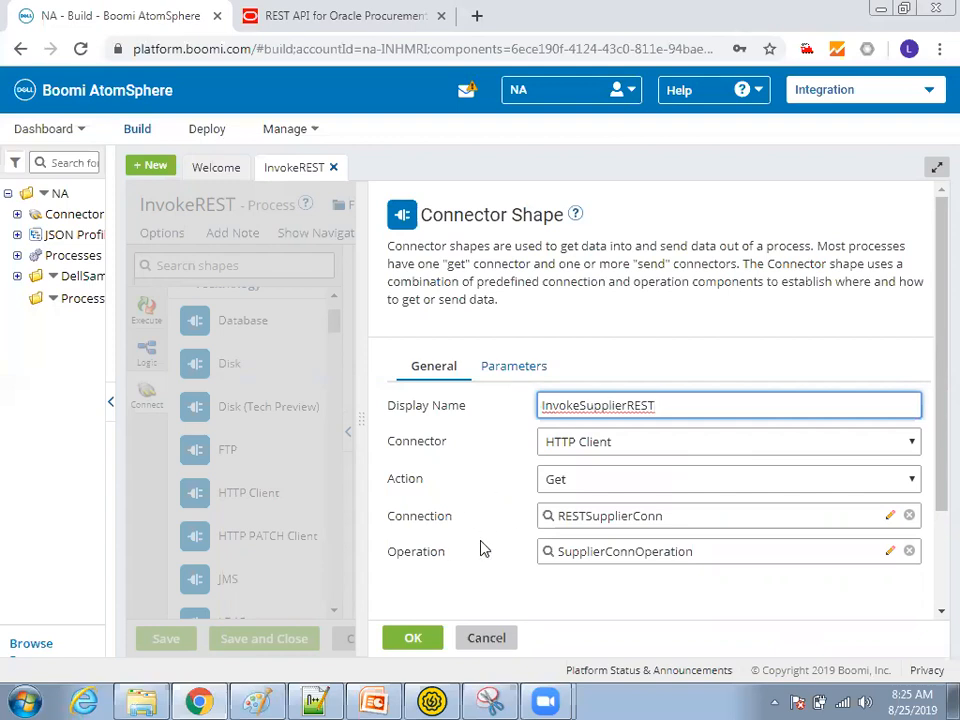
mouse_move(486, 530)
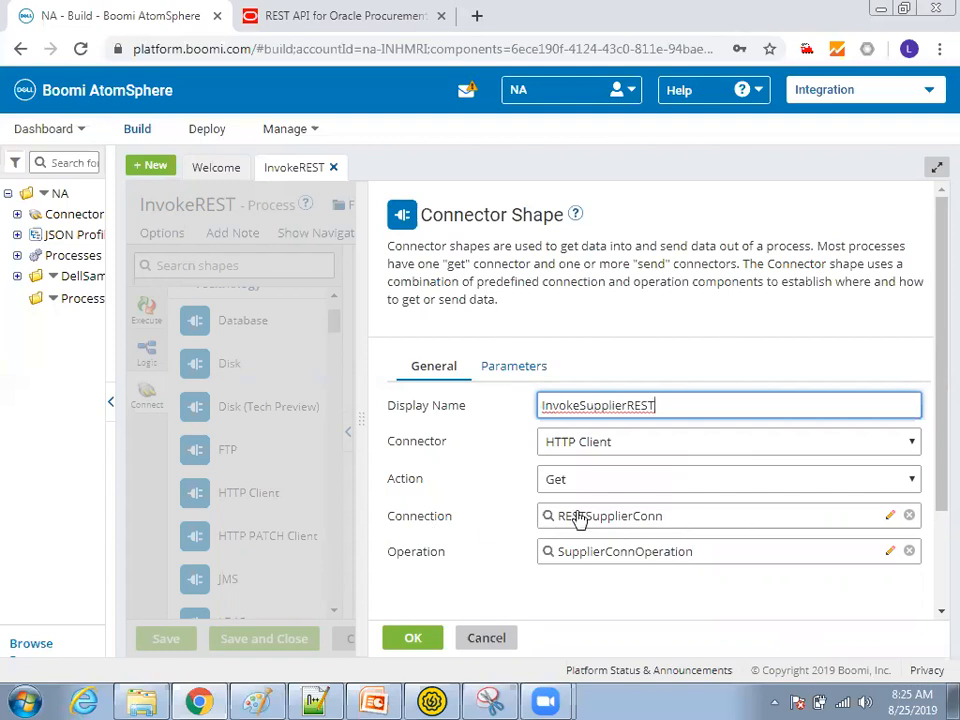
mouse_move(736, 518)
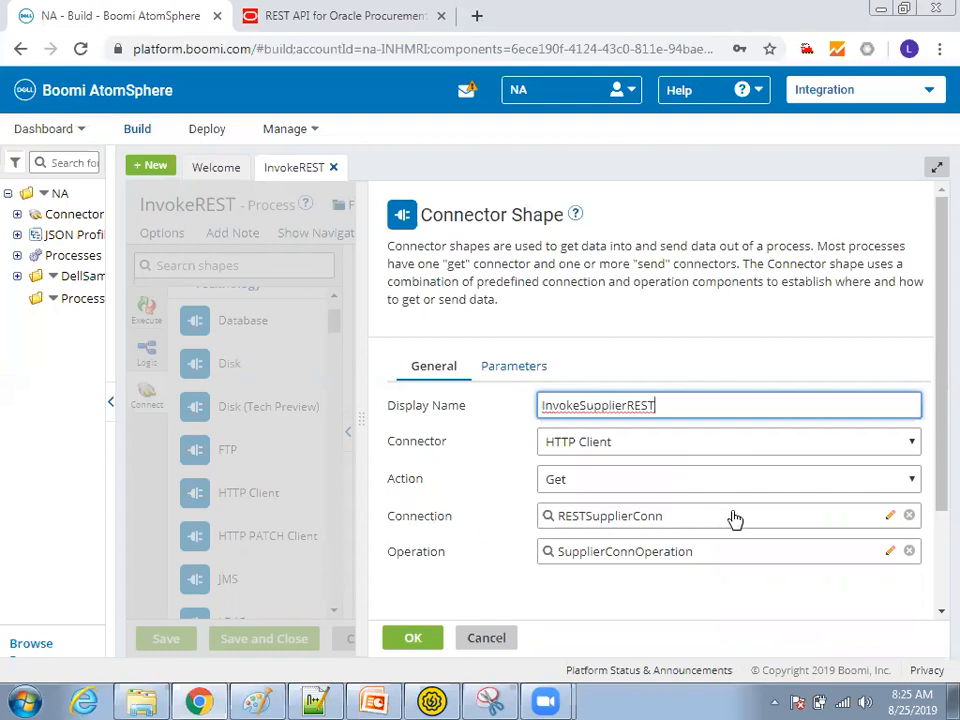
mouse_move(694, 520)
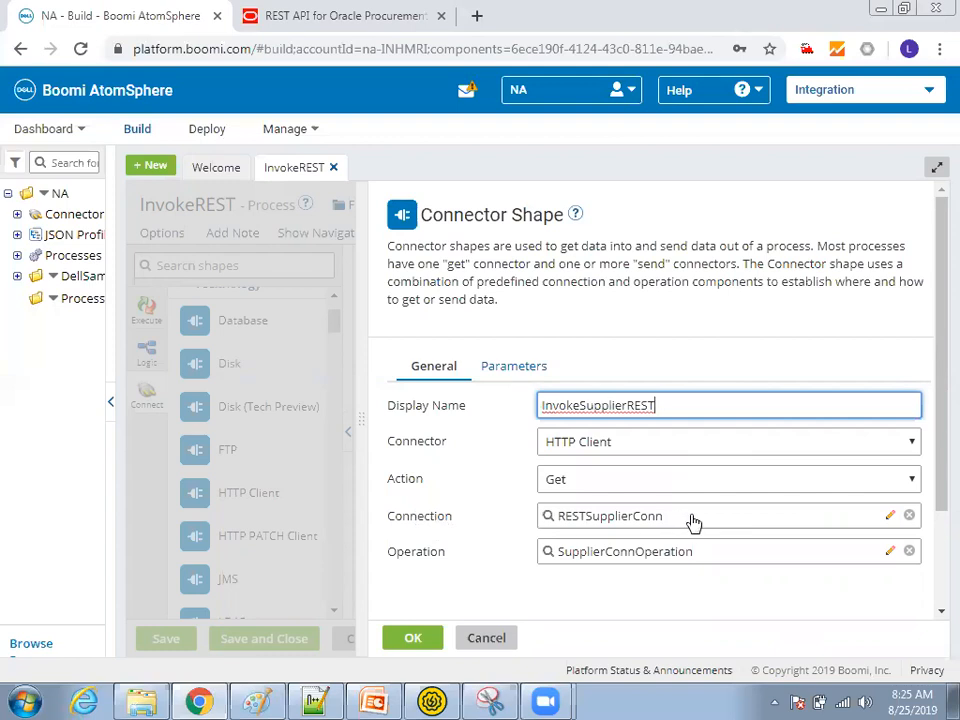
mouse_move(584, 564)
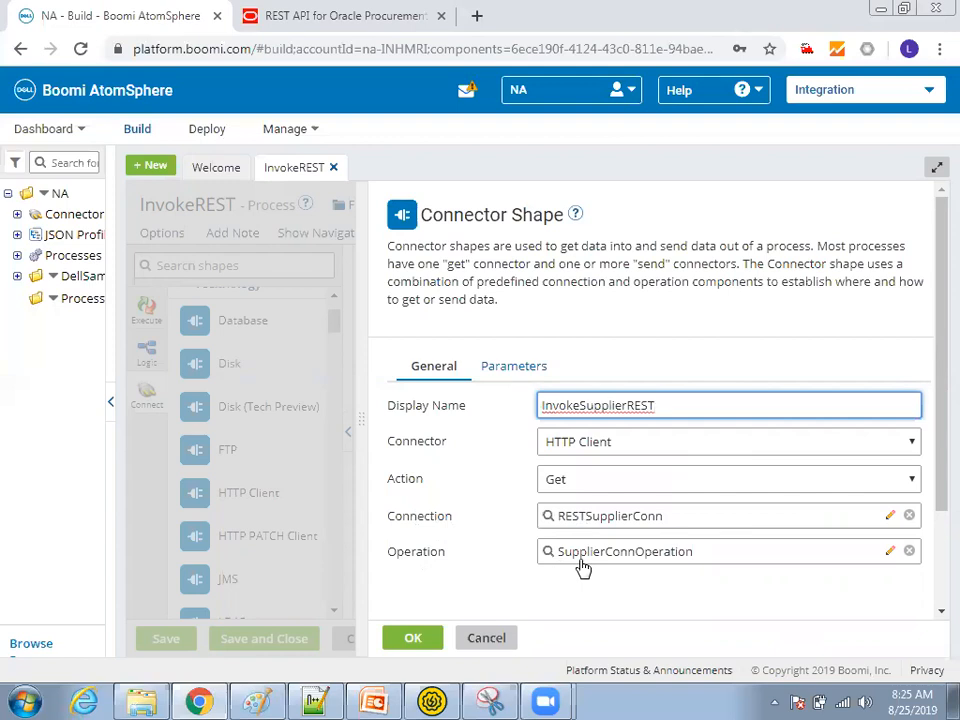
mouse_move(516, 620)
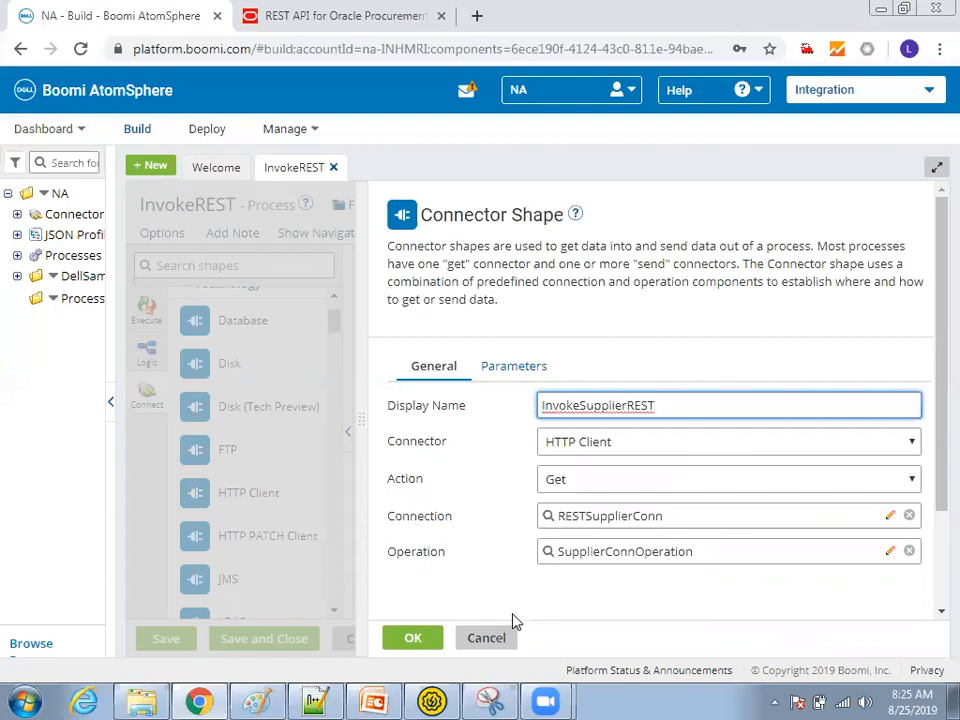
click(374, 700)
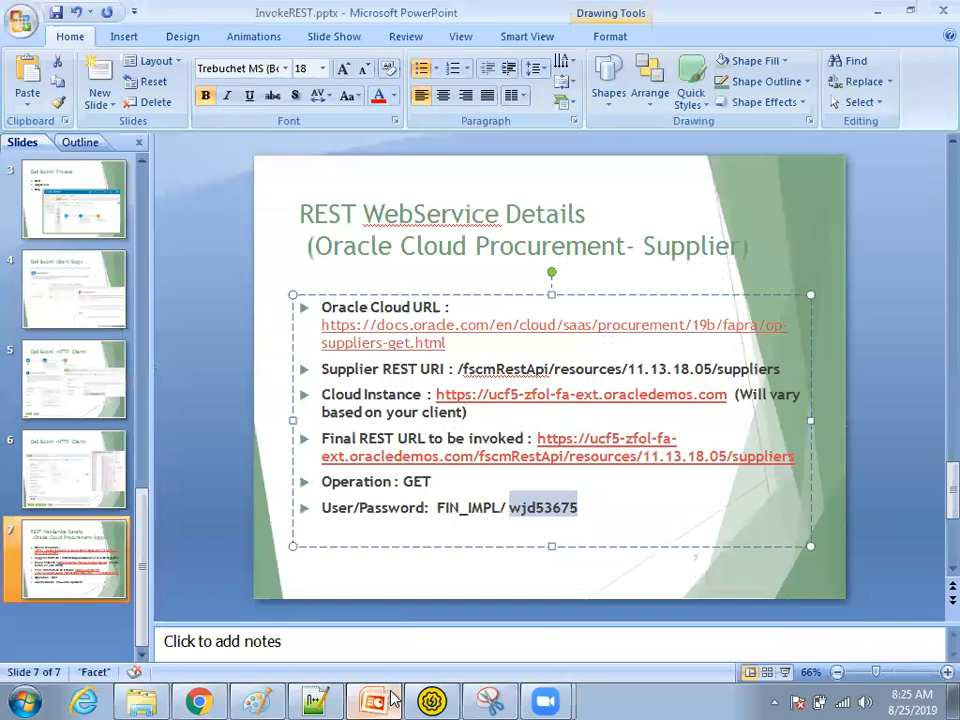